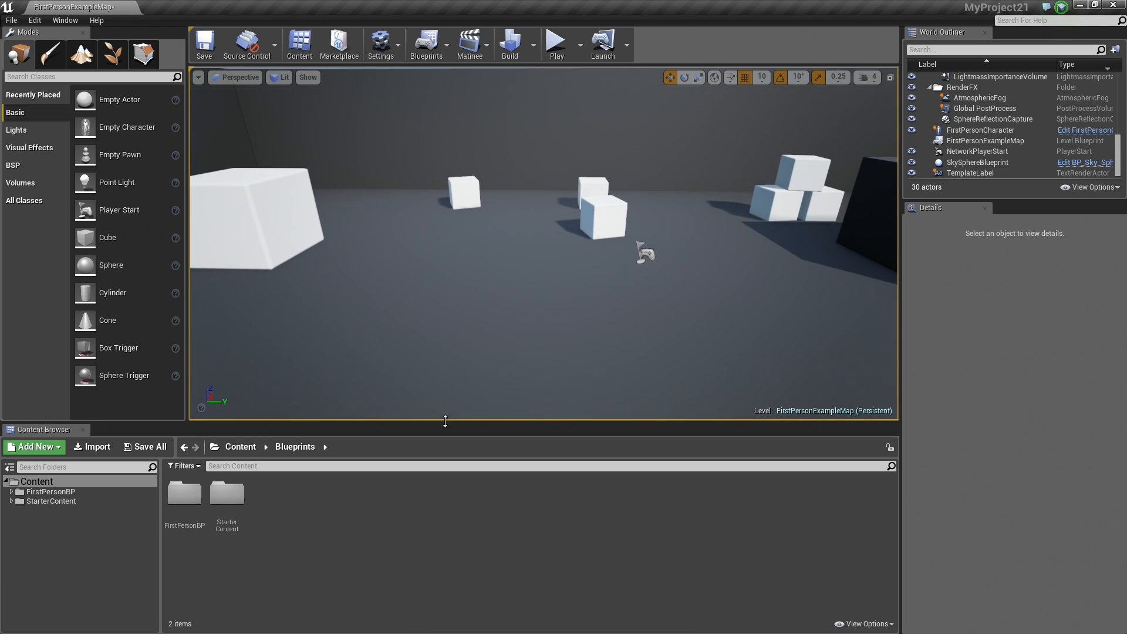
Create a new Blueprint Class asset named Bush_Blueprint from the Content Browser context menu.
{"action": "left_click", "coordinate": [32, 446]}
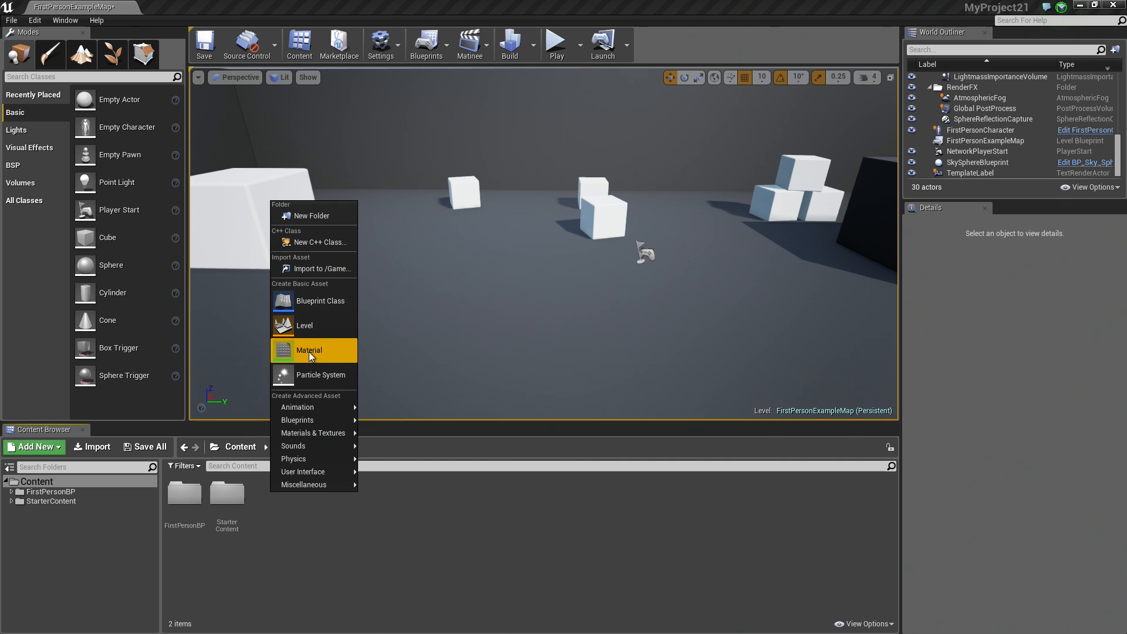
{"action": "left_click", "coordinate": [320, 300]}
{"action": "type", "text": "Bush_Blueprint"}
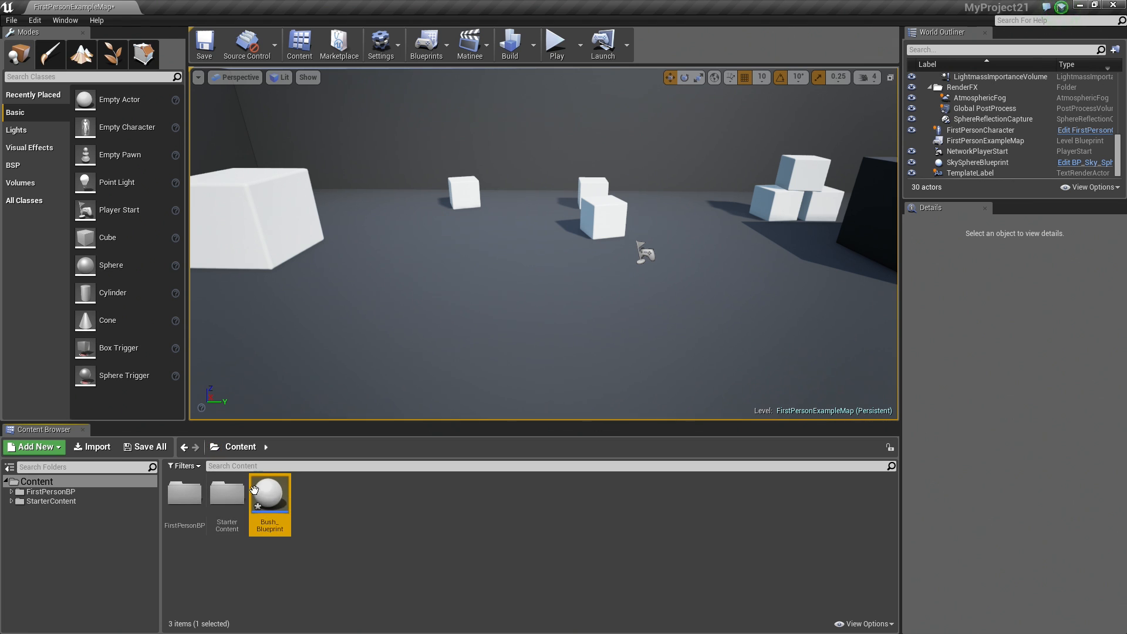
In Bush_Blueprint's construction script, add a new variable named NumberOfBushes.
{"action": "double_click", "coordinate": [270, 492]}
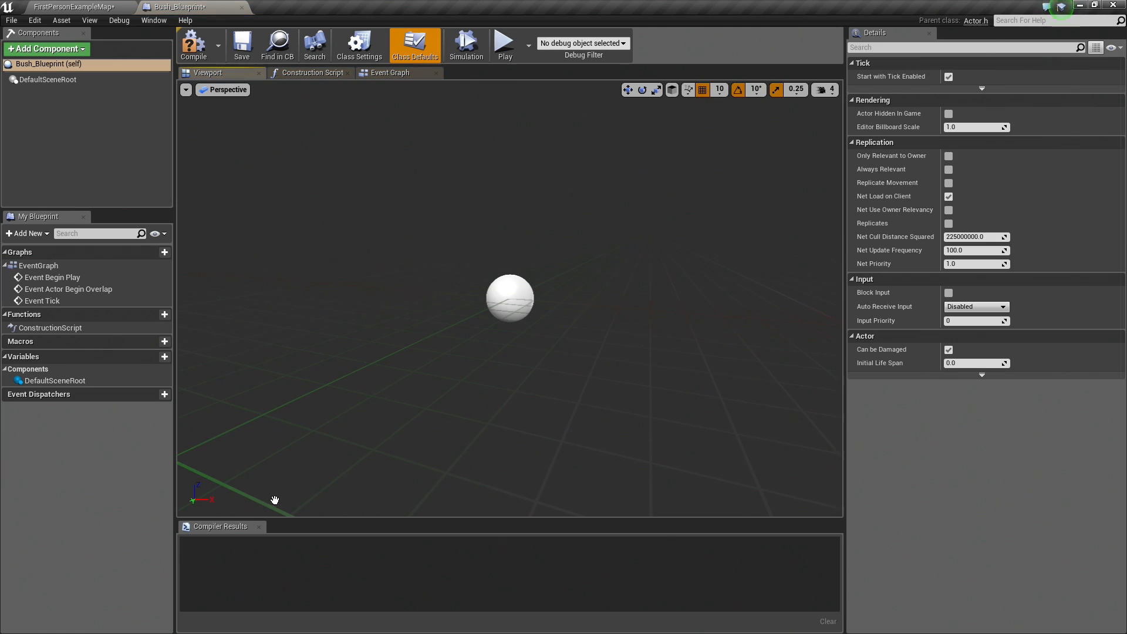
{"action": "mouse_move", "coordinate": [271, 158]}
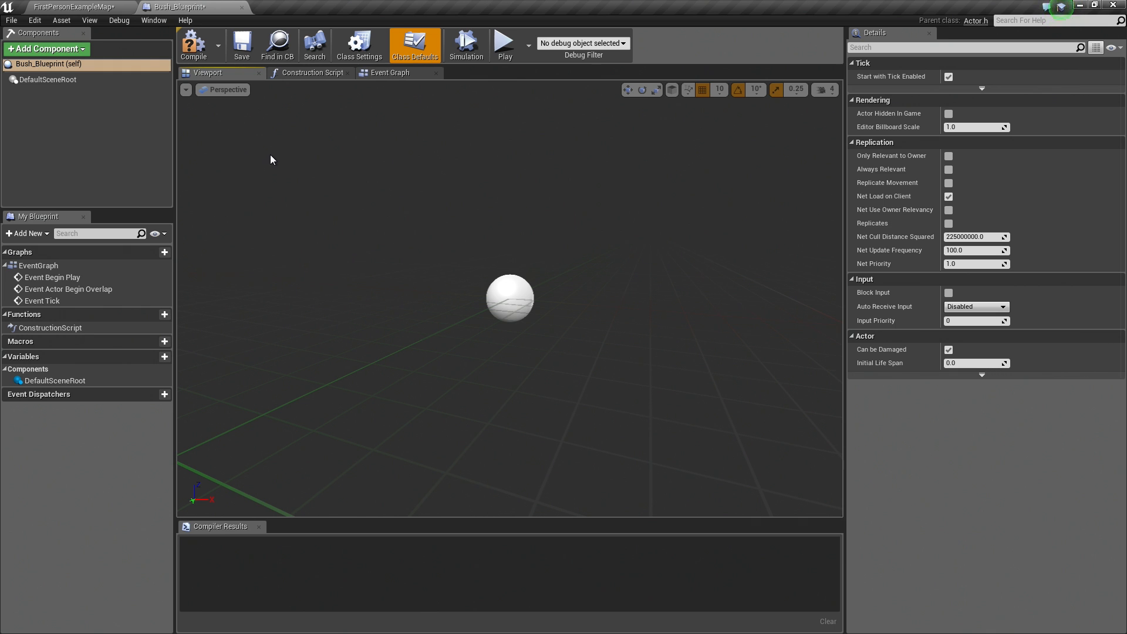
{"action": "left_click", "coordinate": [312, 73]}
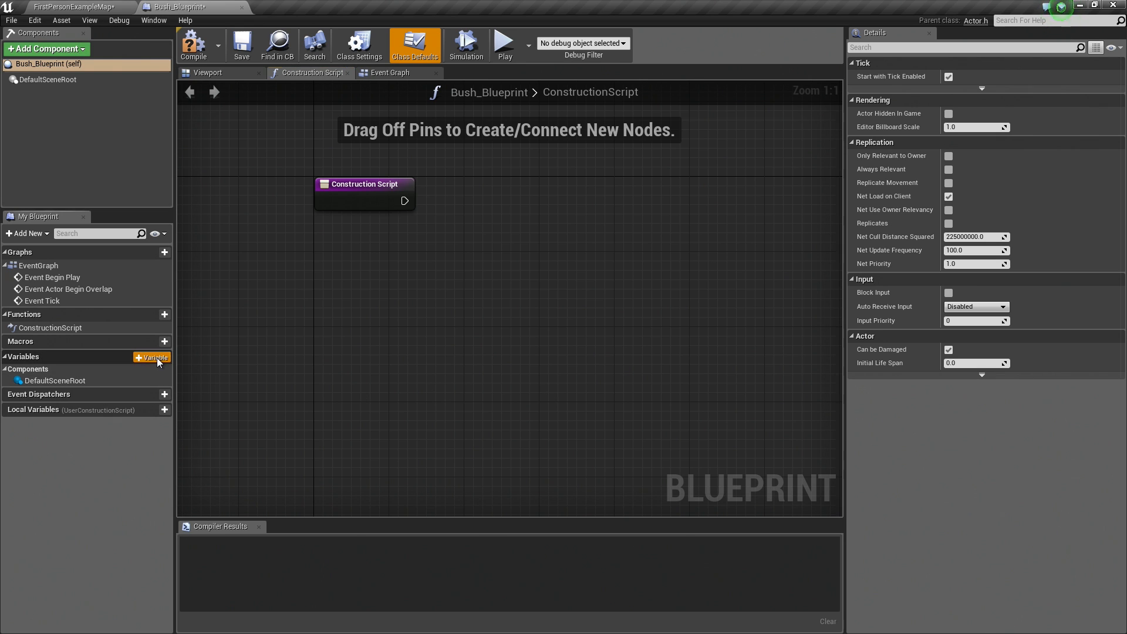
{"action": "left_click", "coordinate": [151, 357]}
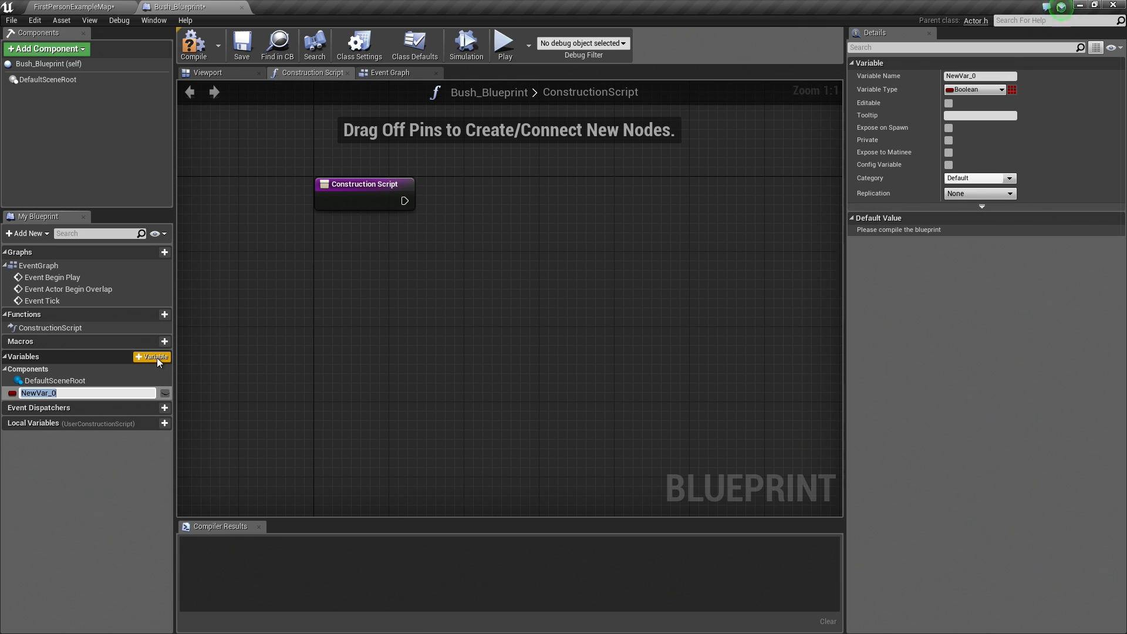
{"action": "type", "text": "NumberOfBushes"}
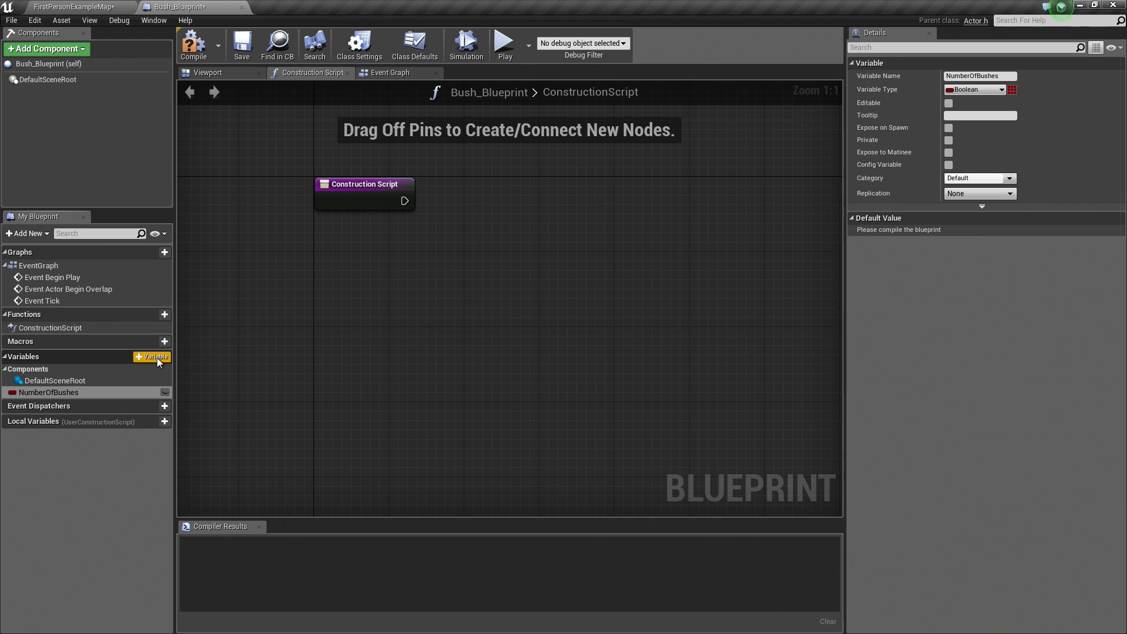
Make NumberOfBushes an editable Integer with default value 5.
{"action": "left_click", "coordinate": [978, 89]}
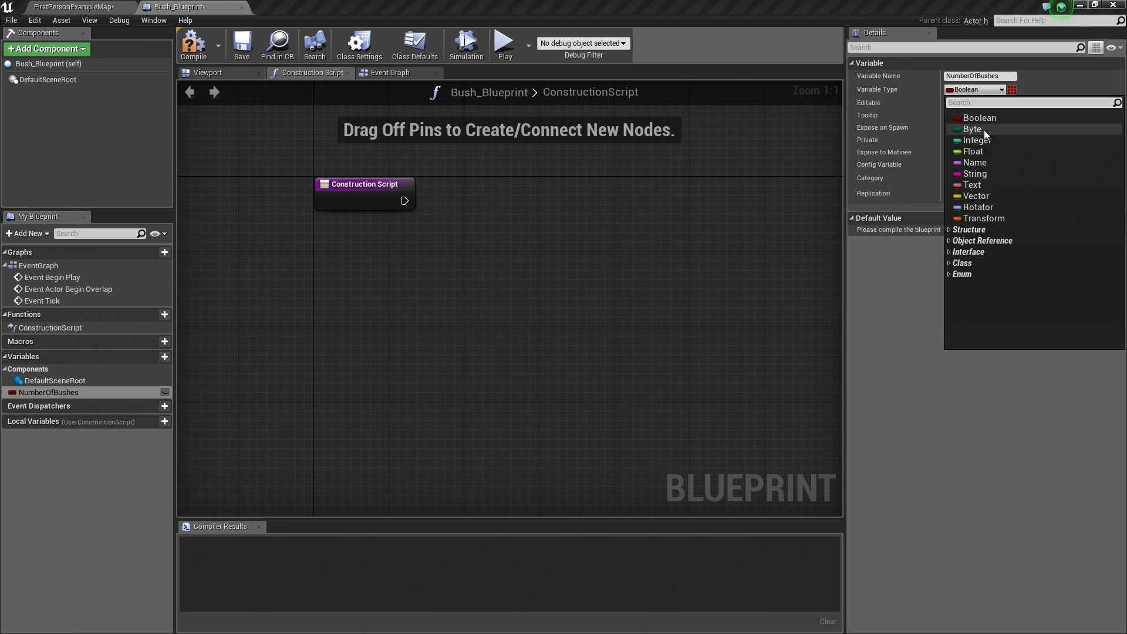
{"action": "left_click", "coordinate": [976, 140]}
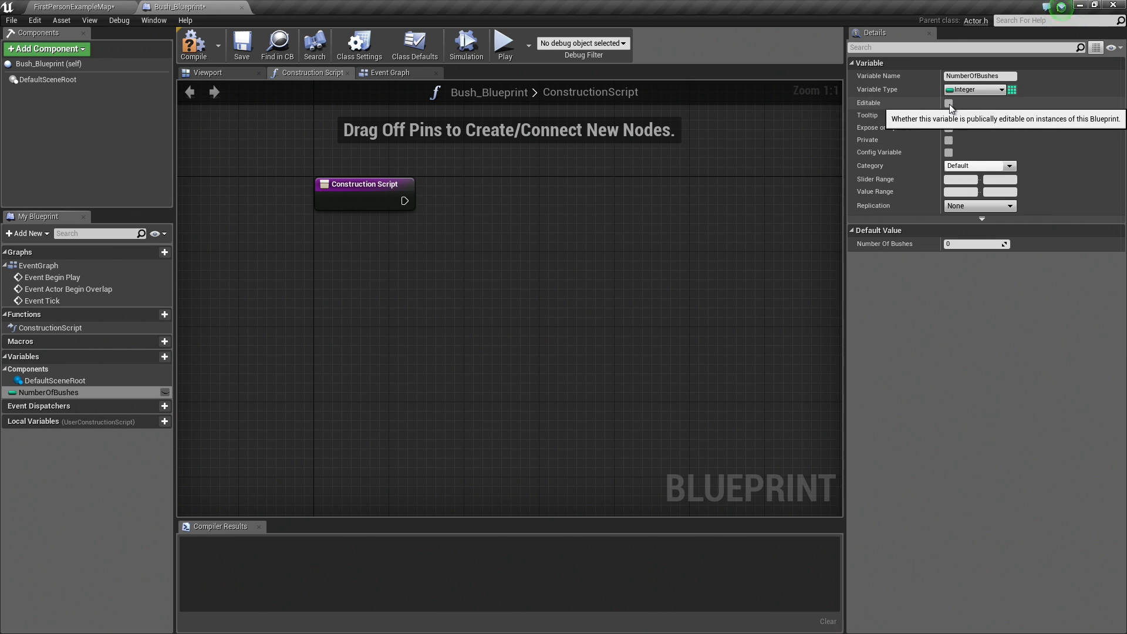
{"action": "left_click", "coordinate": [949, 104]}
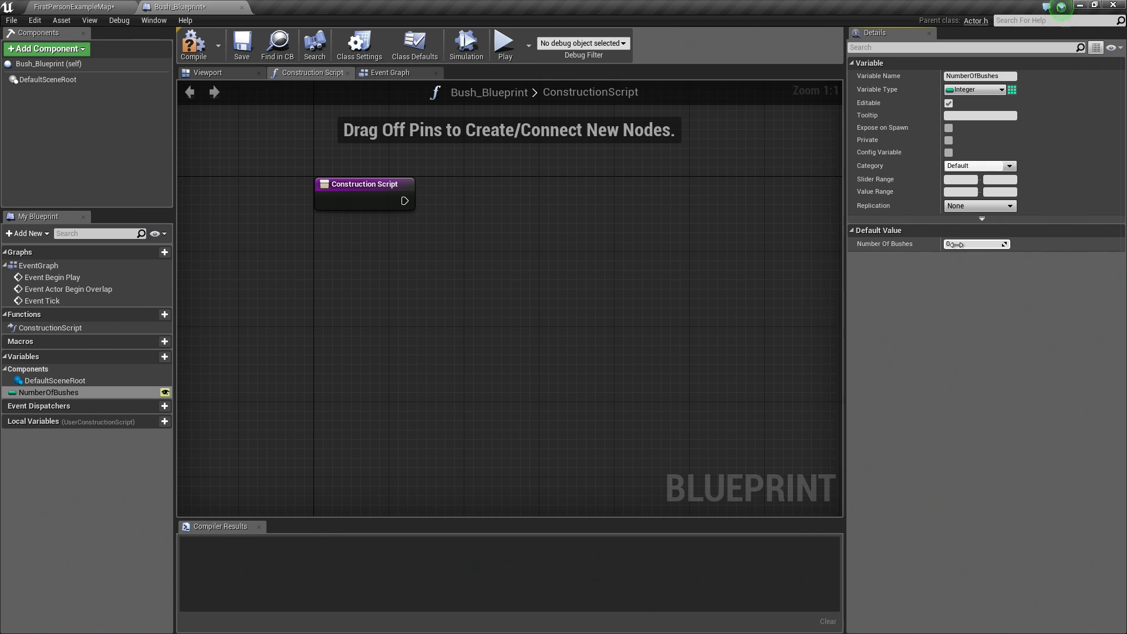
{"action": "type", "text": "5"}
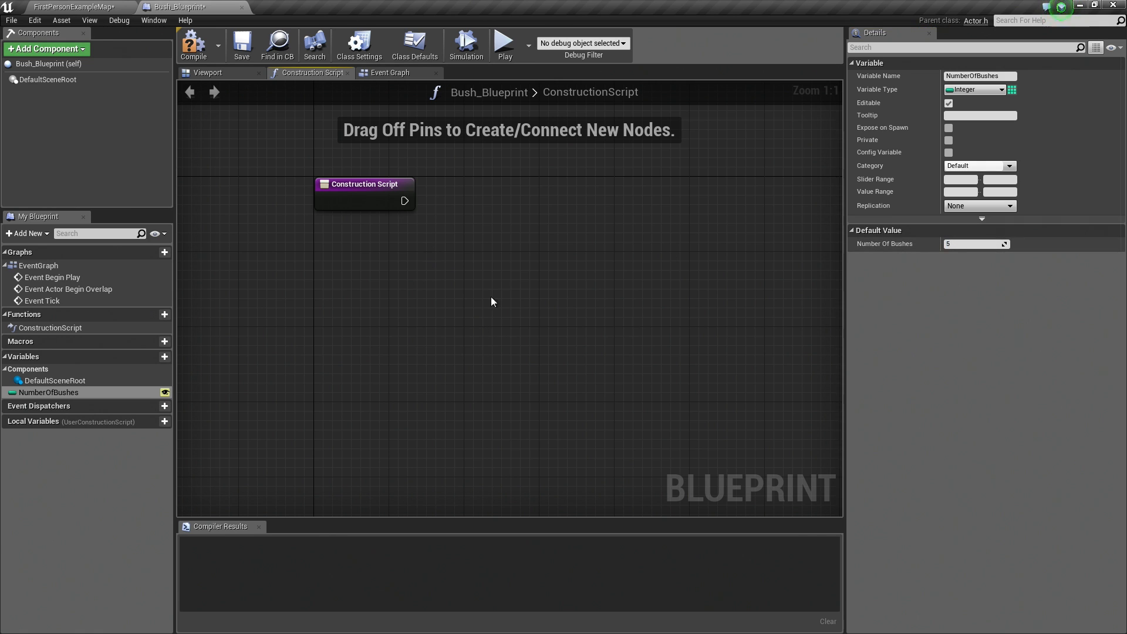
Chain a ForLoop after the construction script, First Index 1, Last Index from NumberOfBushes.
{"action": "left_click_drag", "start_coordinate": [363, 184], "coordinate": [300, 189]}
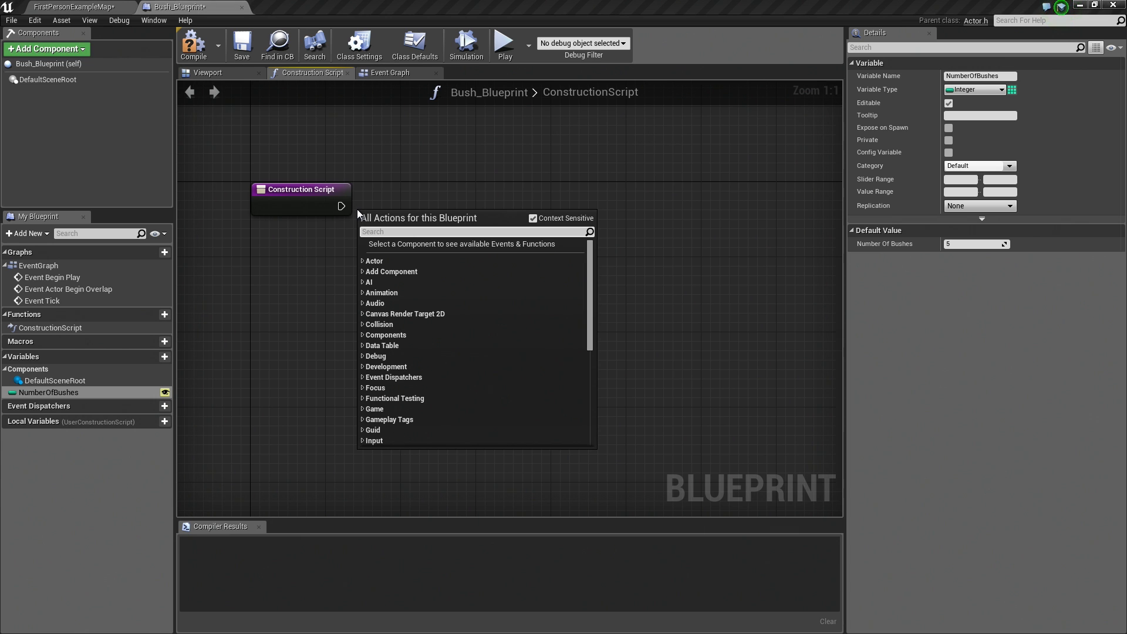
{"action": "type", "text": "for loop"}
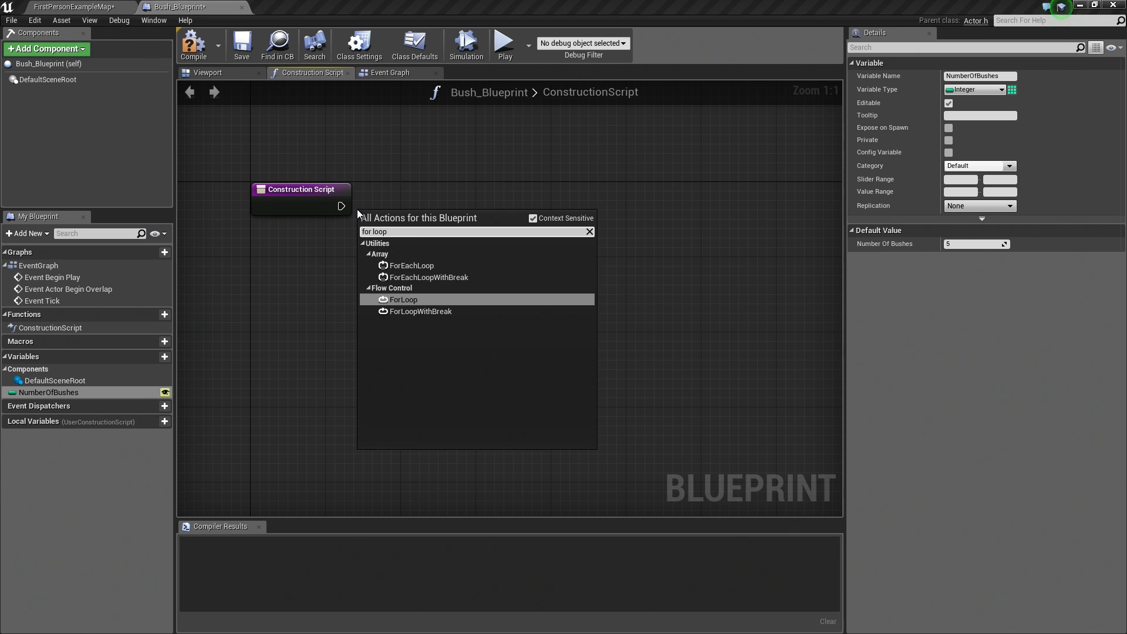
{"action": "left_click", "coordinate": [403, 299]}
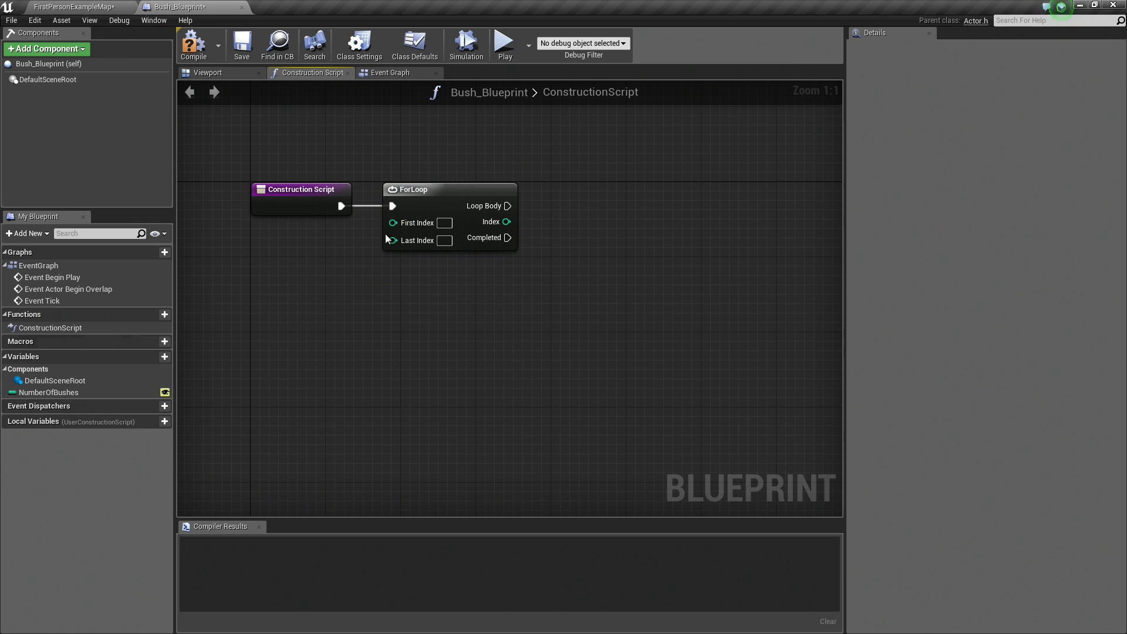
{"action": "type", "text": "1"}
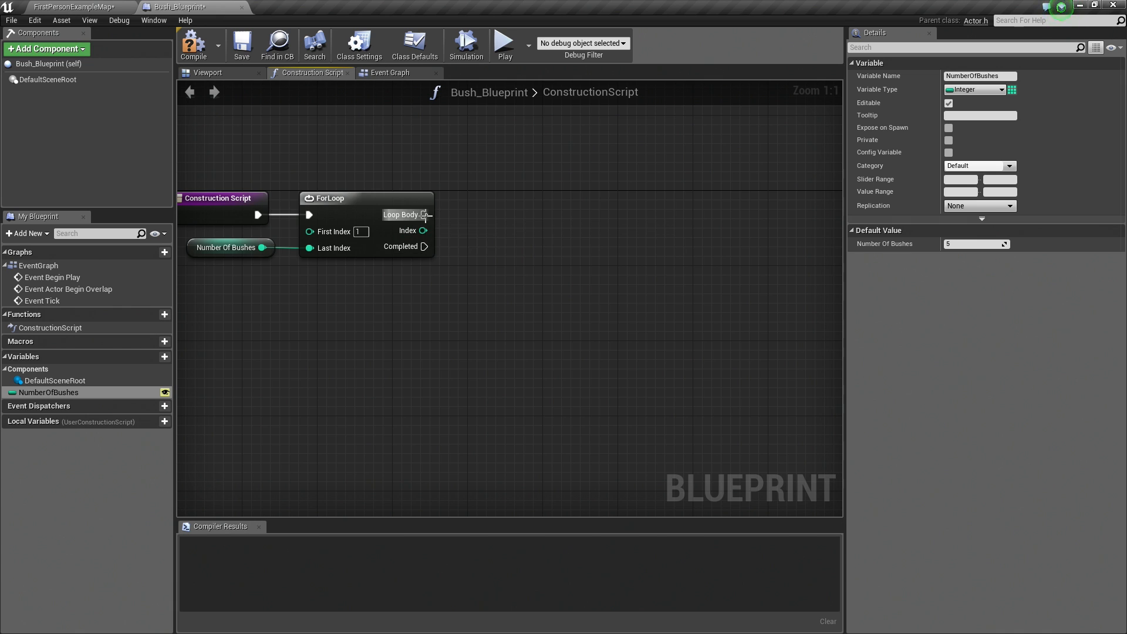
Add an Add Static Mesh Component node in the loop body using the SM_Bush mesh.
{"action": "left_click_drag", "start_coordinate": [425, 214], "coordinate": [478, 219]}
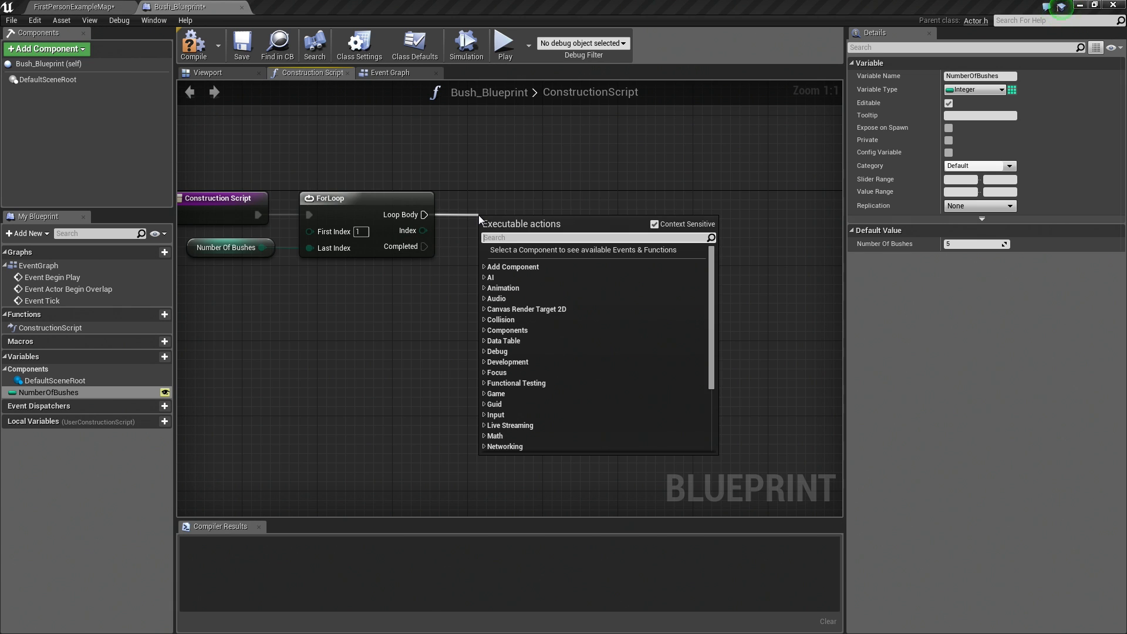
{"action": "type", "text": "add static"}
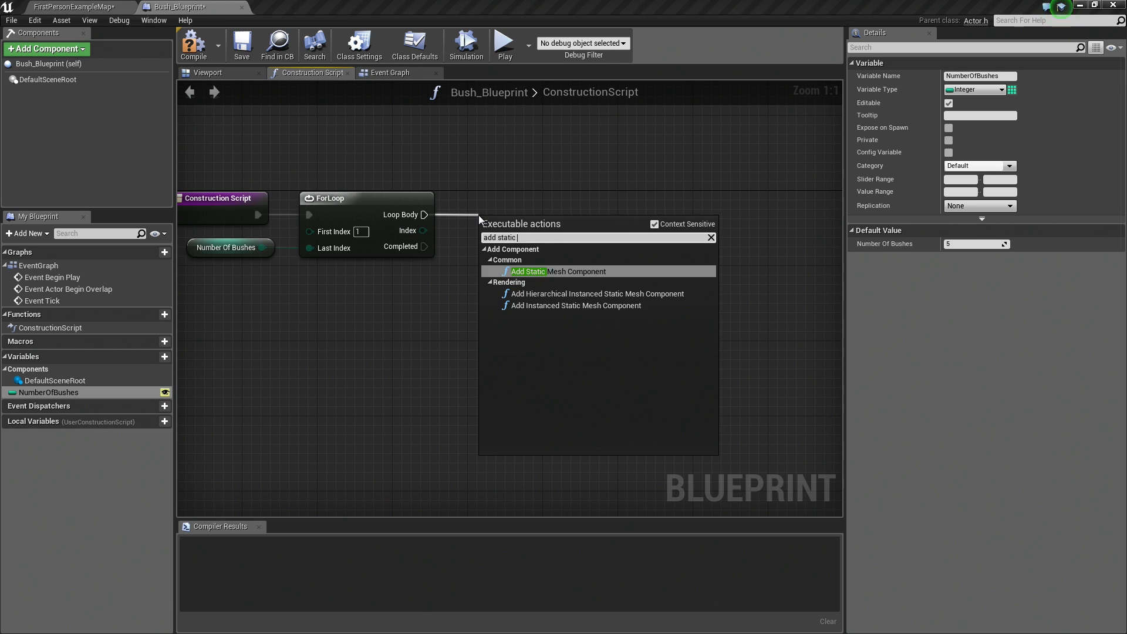
{"action": "type", "text": "m"}
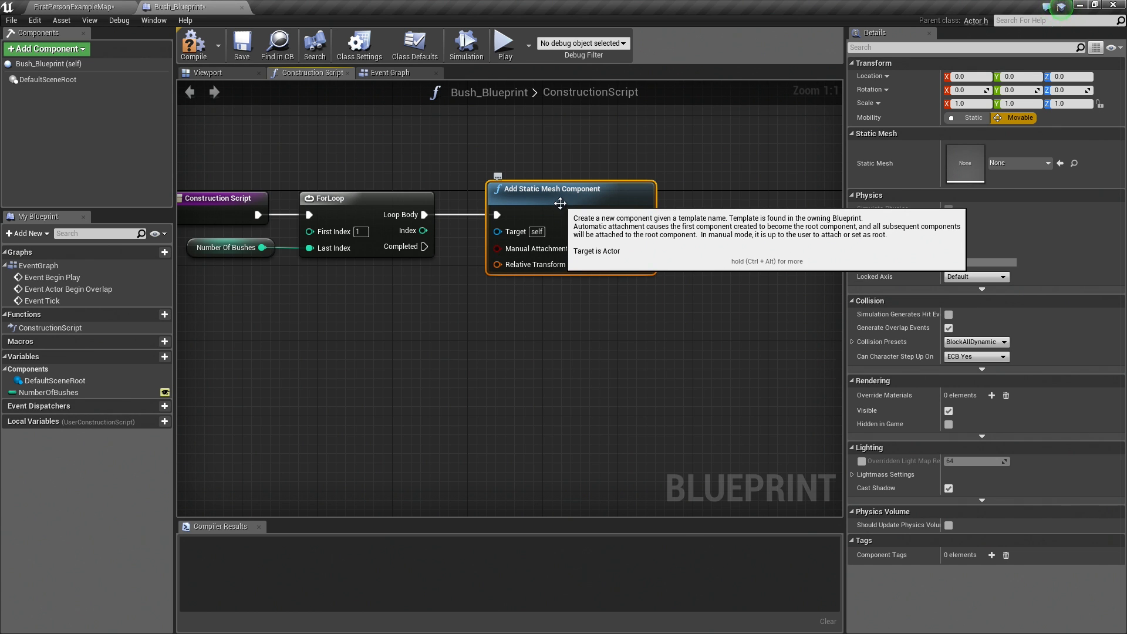
{"action": "left_click", "coordinate": [1046, 162]}
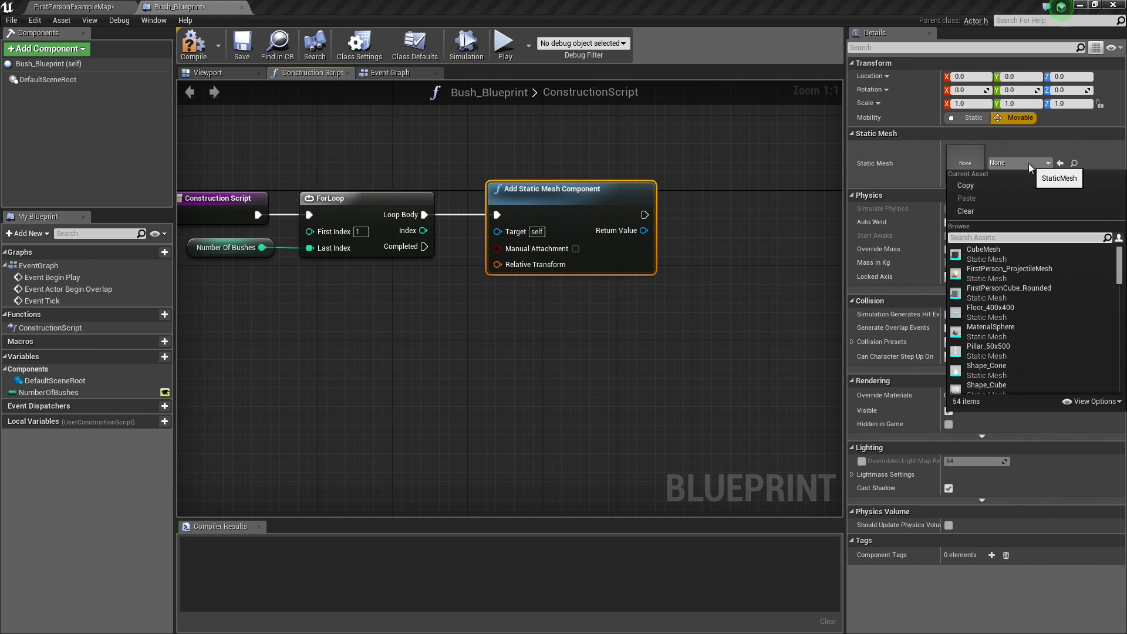
{"action": "type", "text": "bush"}
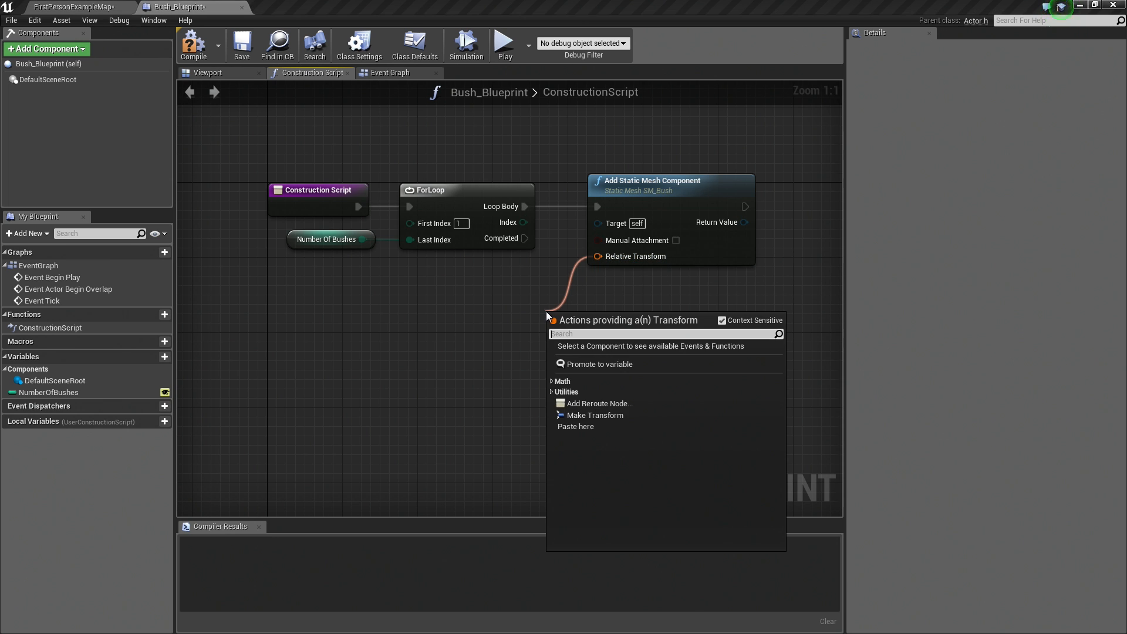
Add a Make Transform for the relative transform with a Make Vector feeding its Location.
{"action": "left_click", "coordinate": [596, 414]}
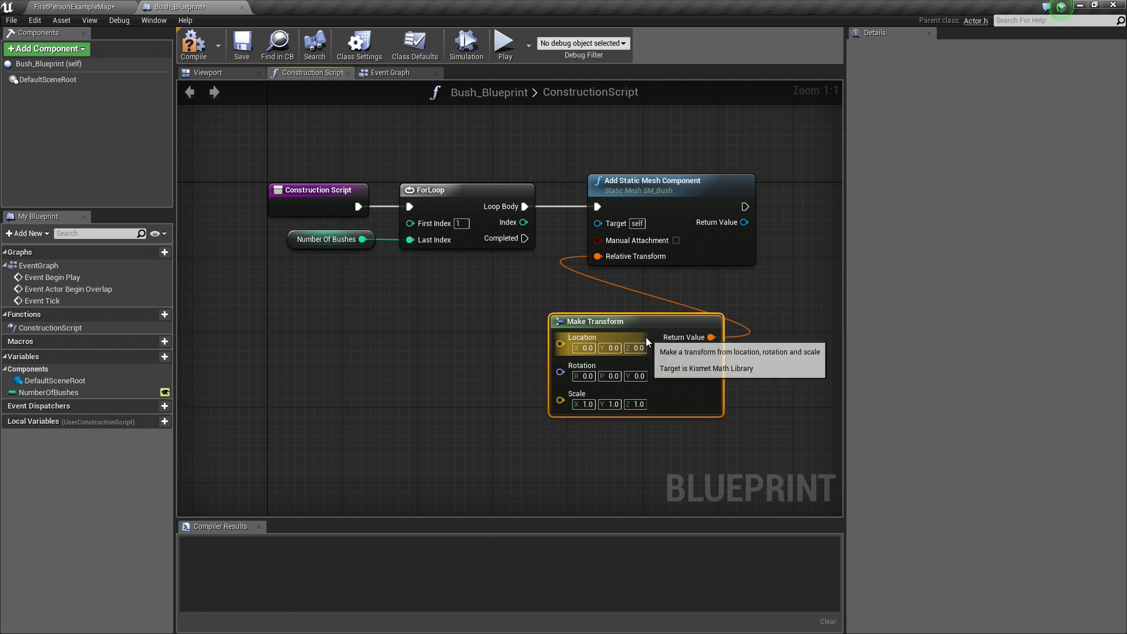
{"action": "mouse_move", "coordinate": [491, 387]}
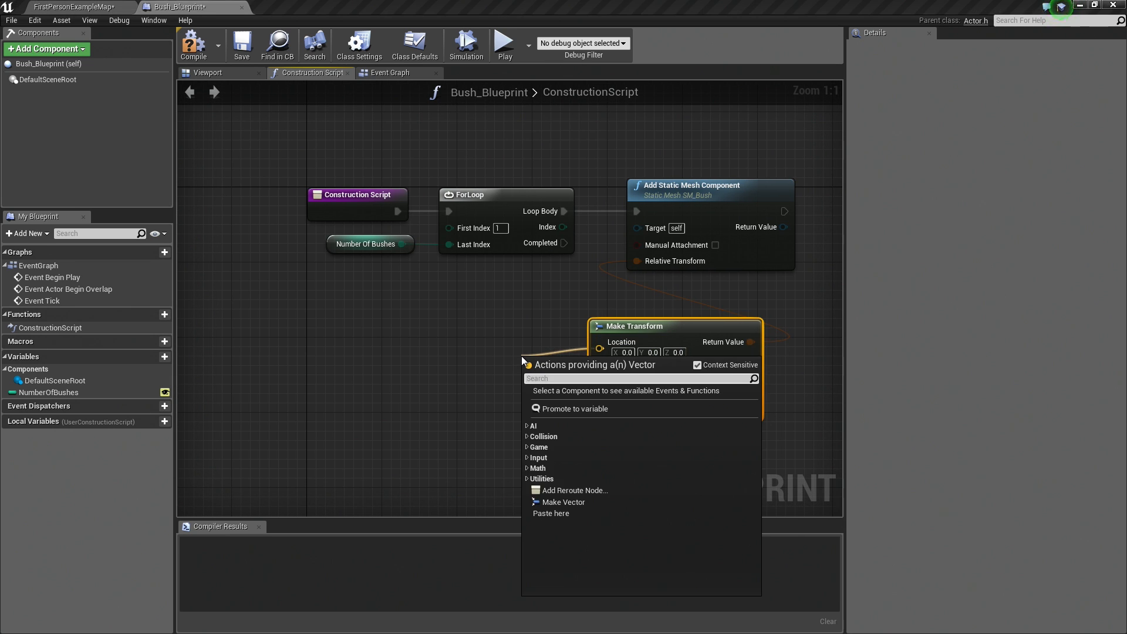
{"action": "left_click", "coordinate": [564, 501]}
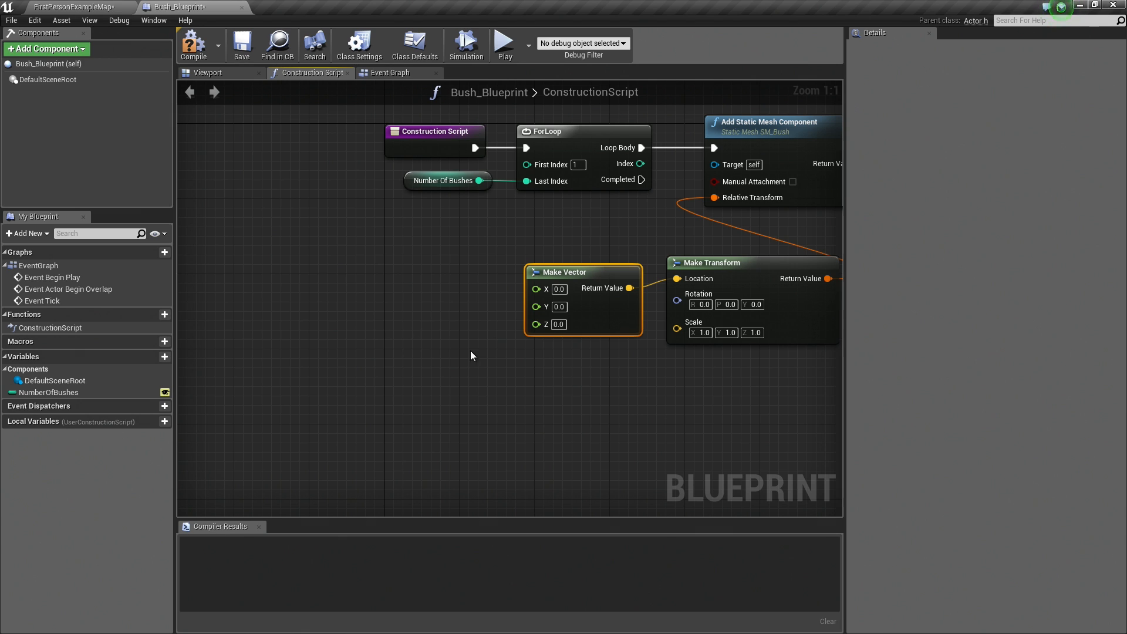
{"action": "mouse_move", "coordinate": [538, 375]}
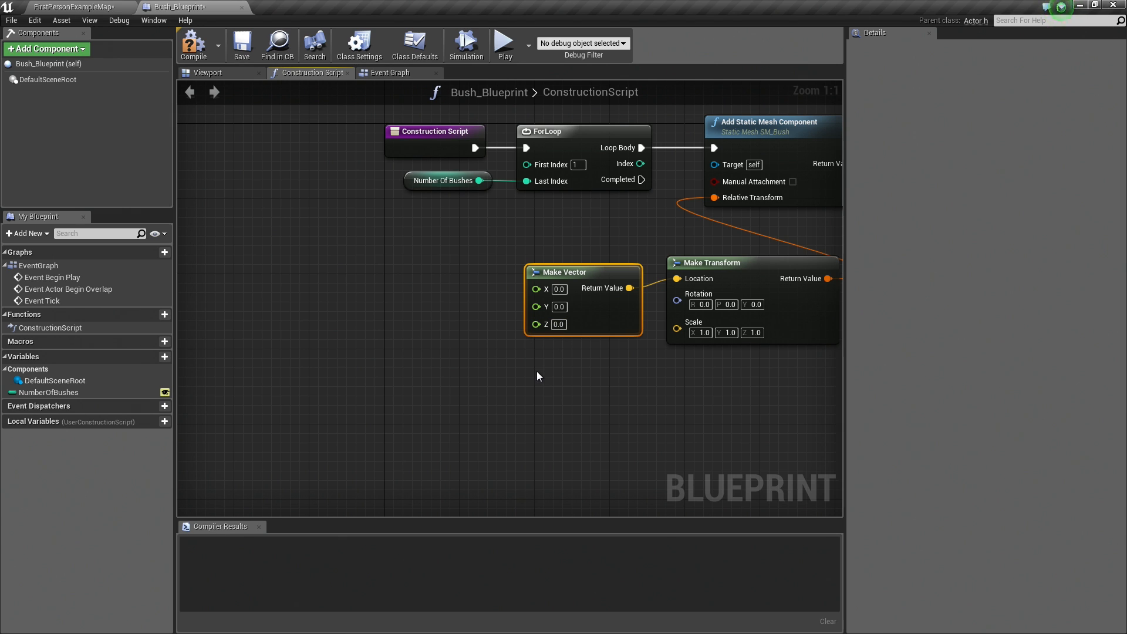
{"action": "mouse_move", "coordinate": [588, 289]}
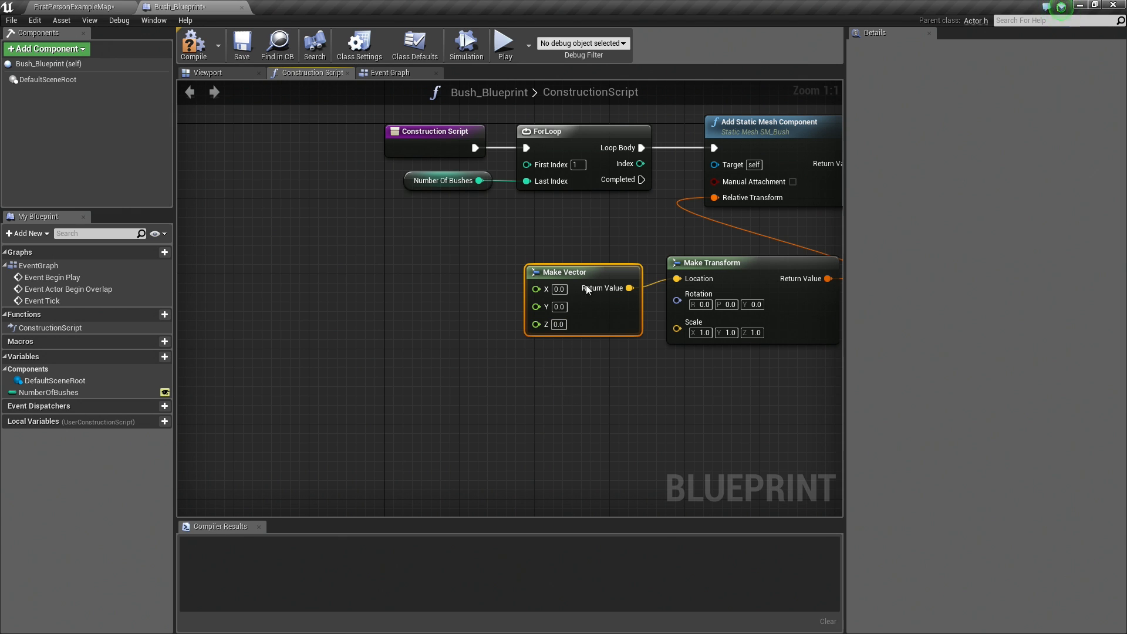
{"action": "mouse_move", "coordinate": [453, 343]}
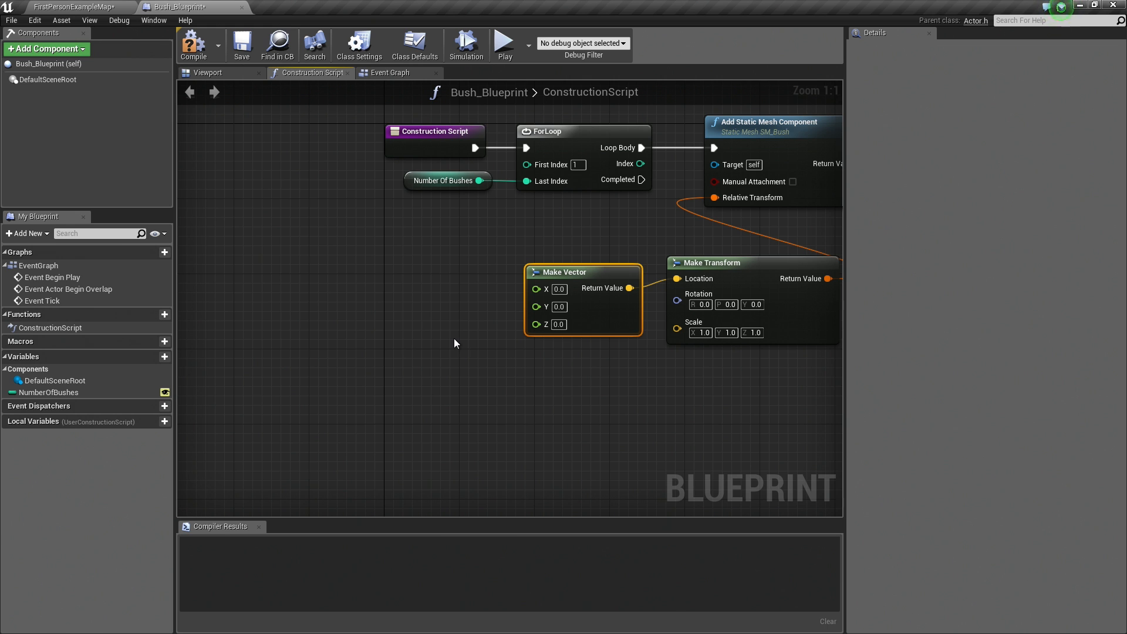
Compile Bush_Blueprint and preview the single bush in the viewport.
{"action": "left_click", "coordinate": [193, 44]}
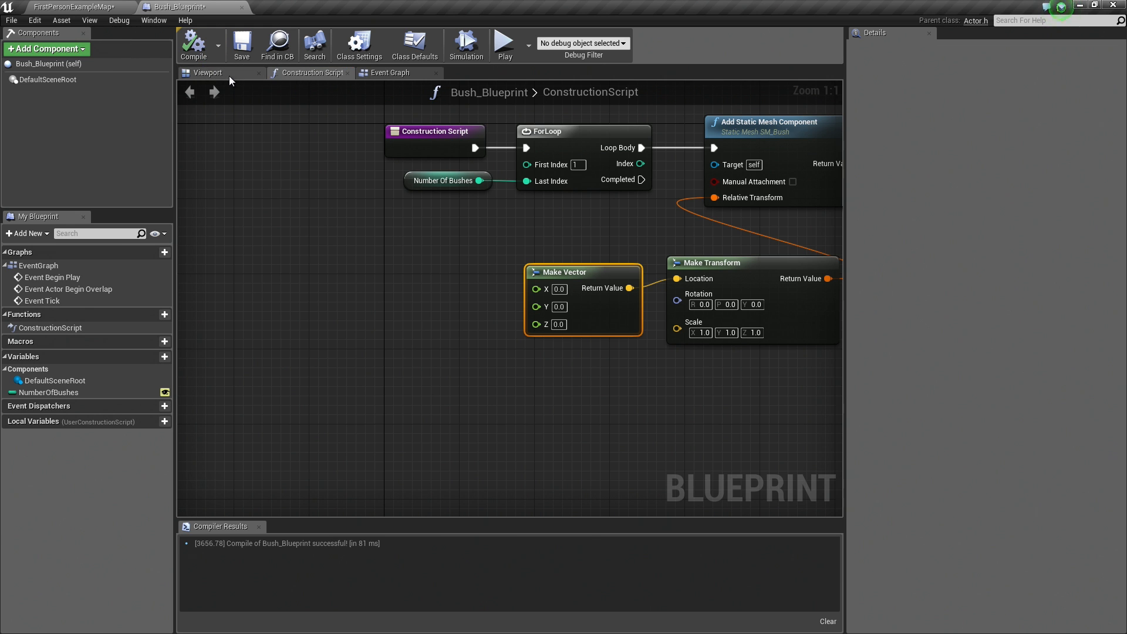
{"action": "left_click", "coordinate": [206, 73]}
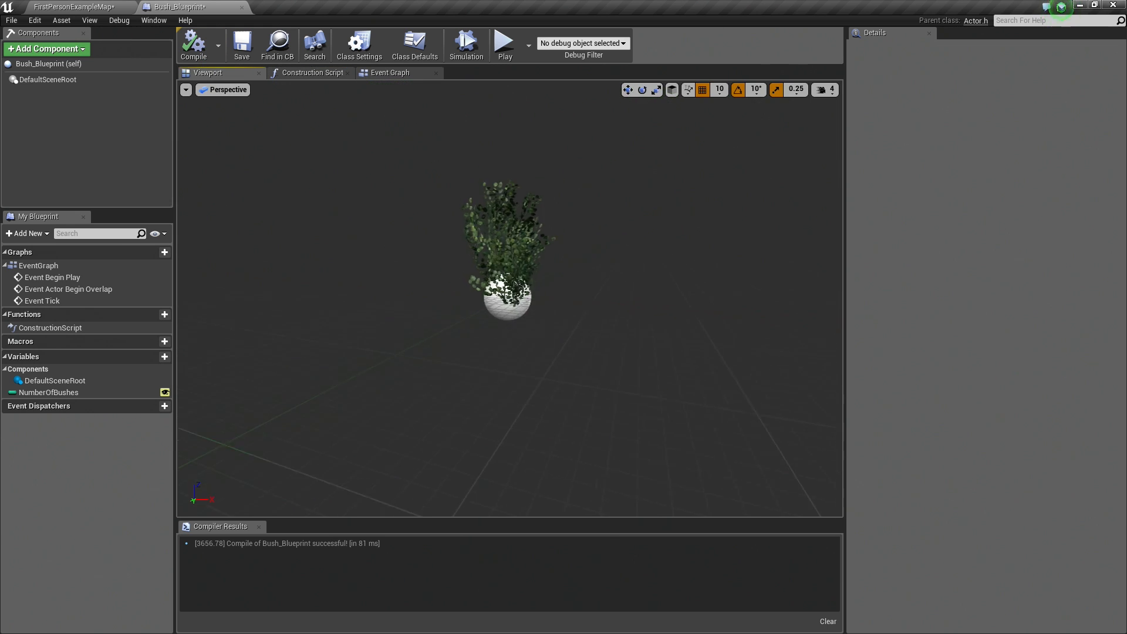
{"action": "left_click", "coordinate": [312, 73]}
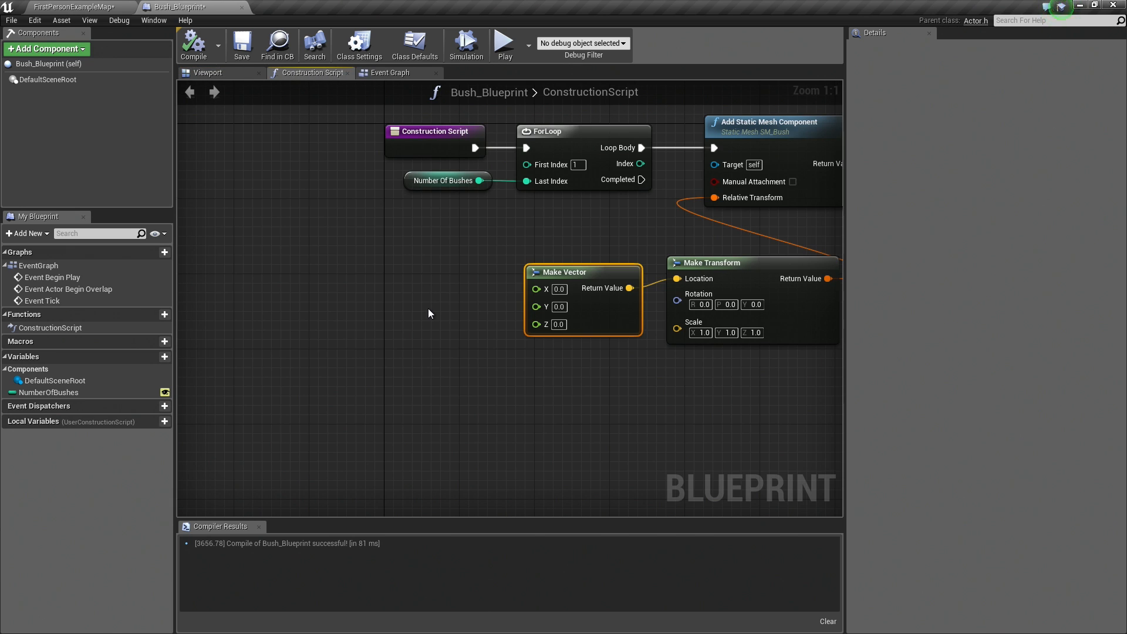
{"action": "mouse_move", "coordinate": [546, 297]}
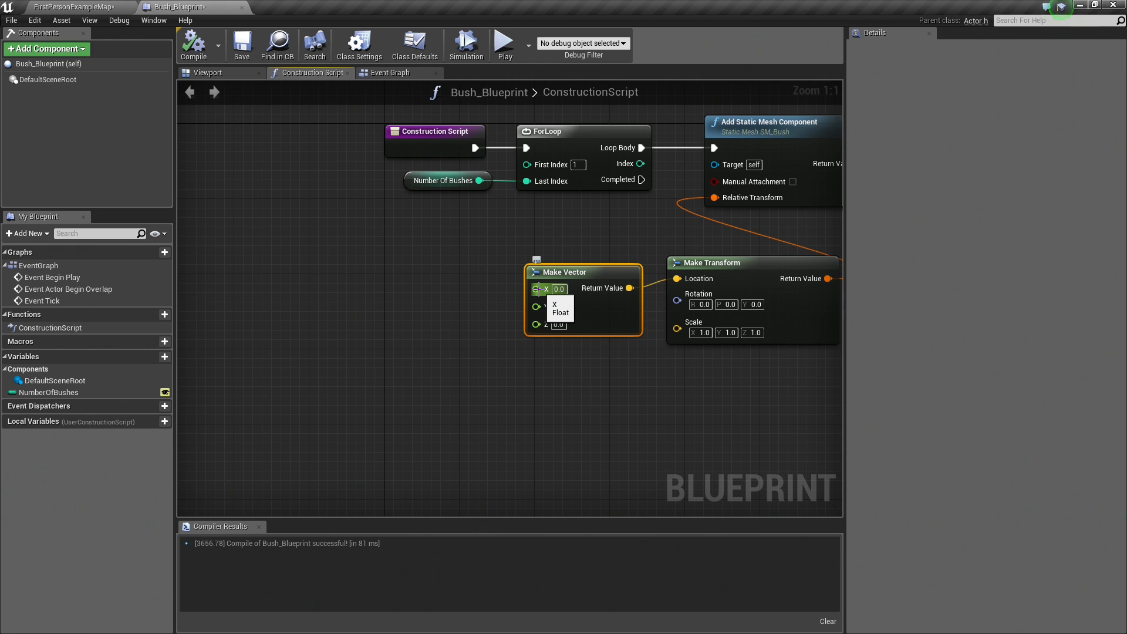
{"action": "mouse_move", "coordinate": [518, 290]}
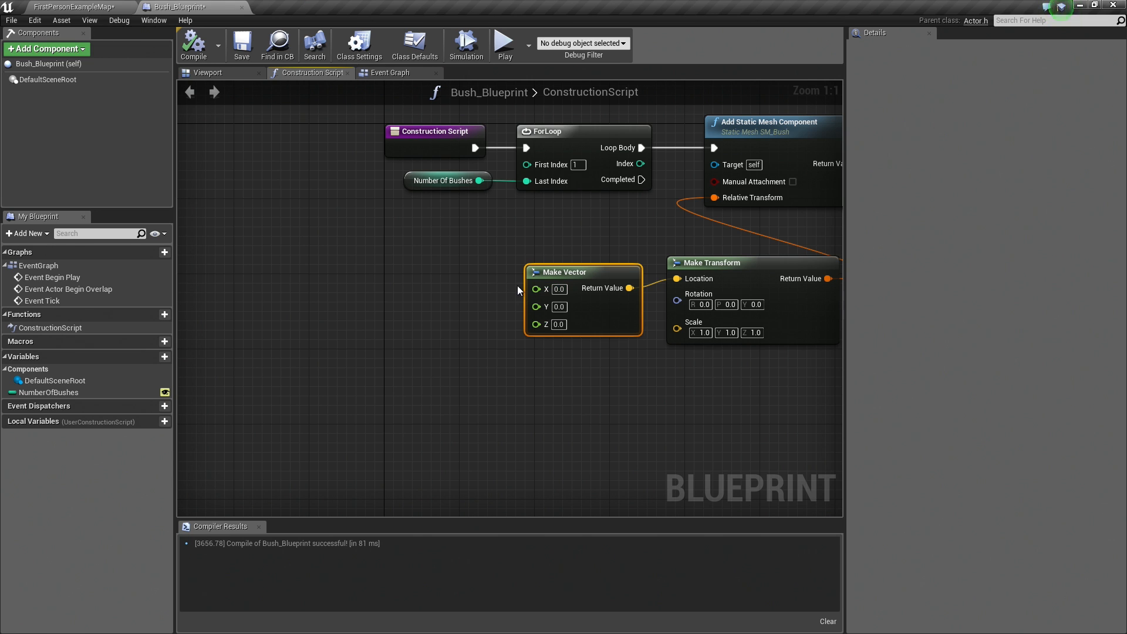
{"action": "mouse_move", "coordinate": [537, 289]}
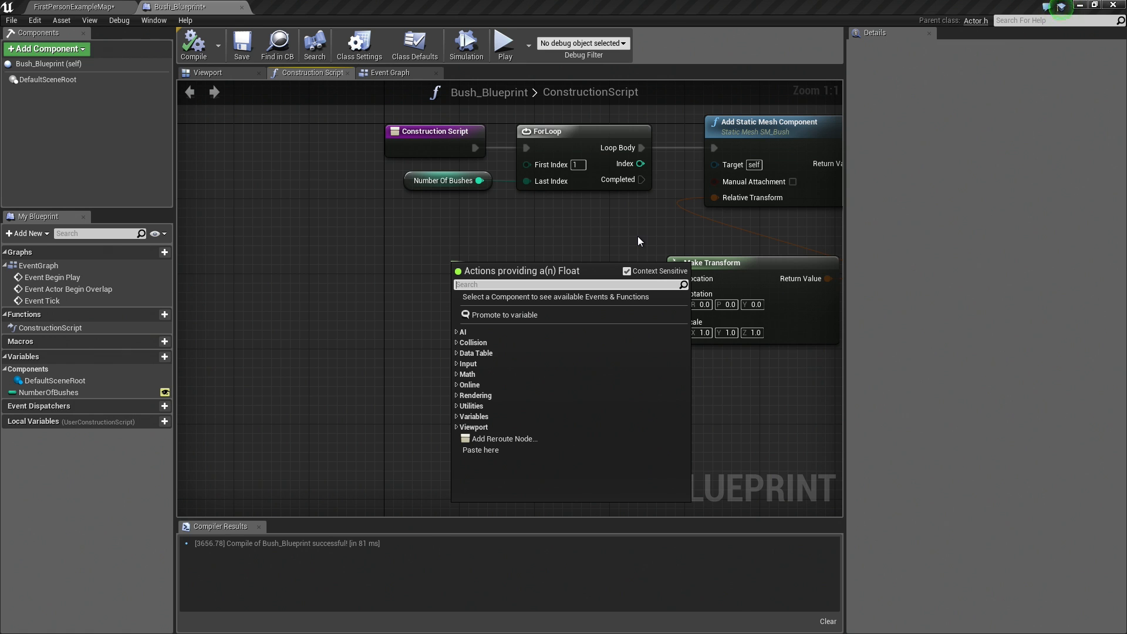
Add Random Float in Range nodes spanning -500 to 500 for the vector's X and Y.
{"action": "type", "text": "random fl"}
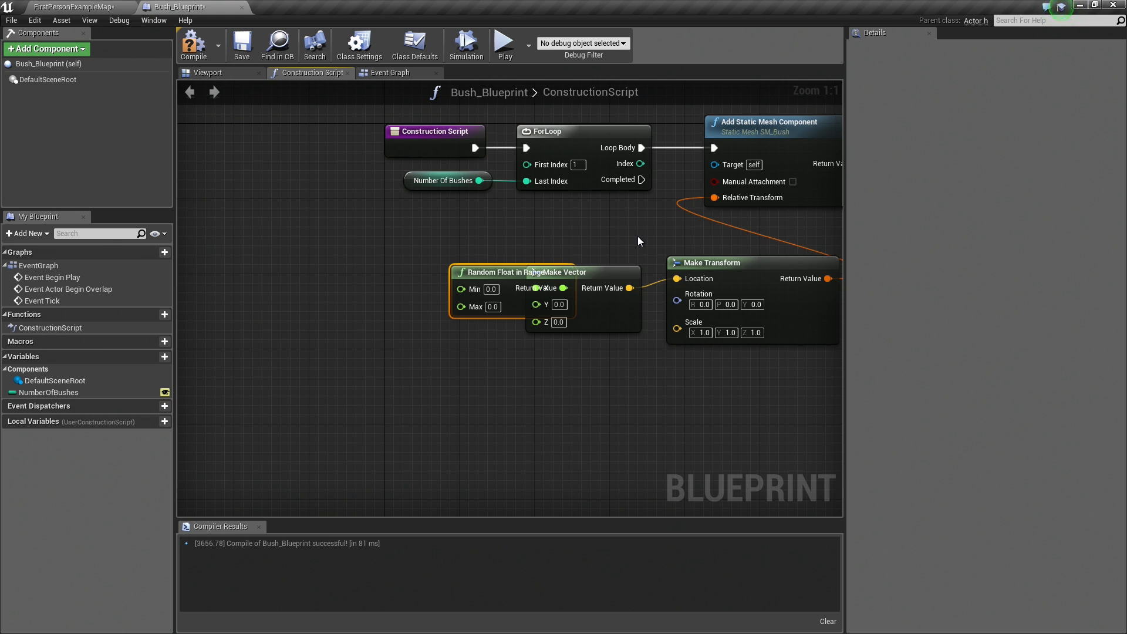
{"action": "left_click_drag", "start_coordinate": [515, 272], "coordinate": [437, 253]}
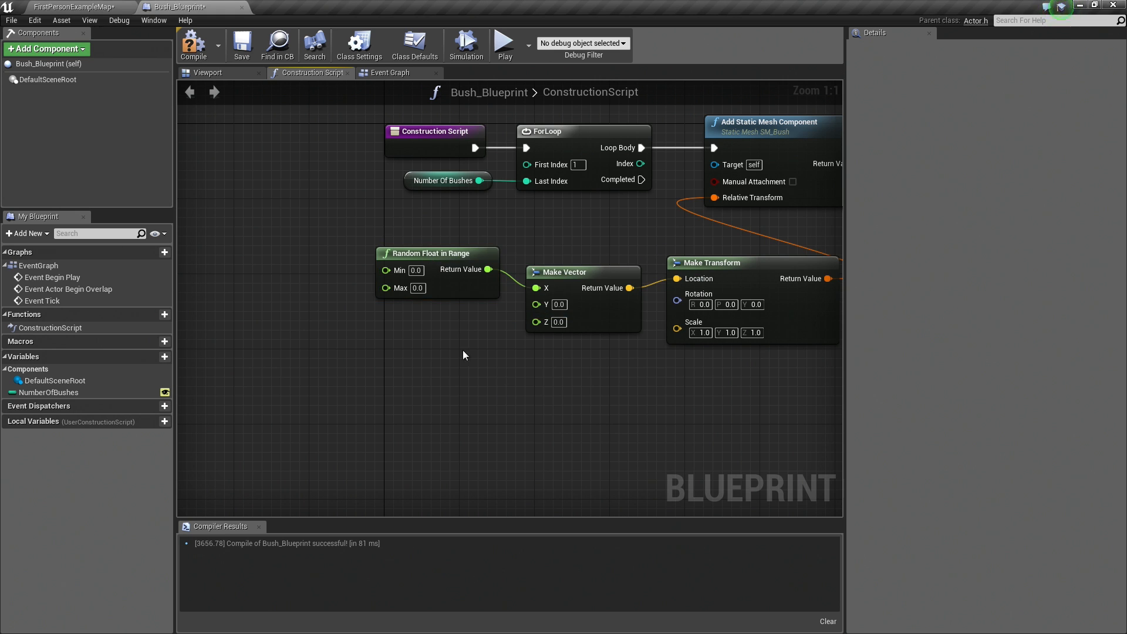
{"action": "left_click", "coordinate": [415, 270]}
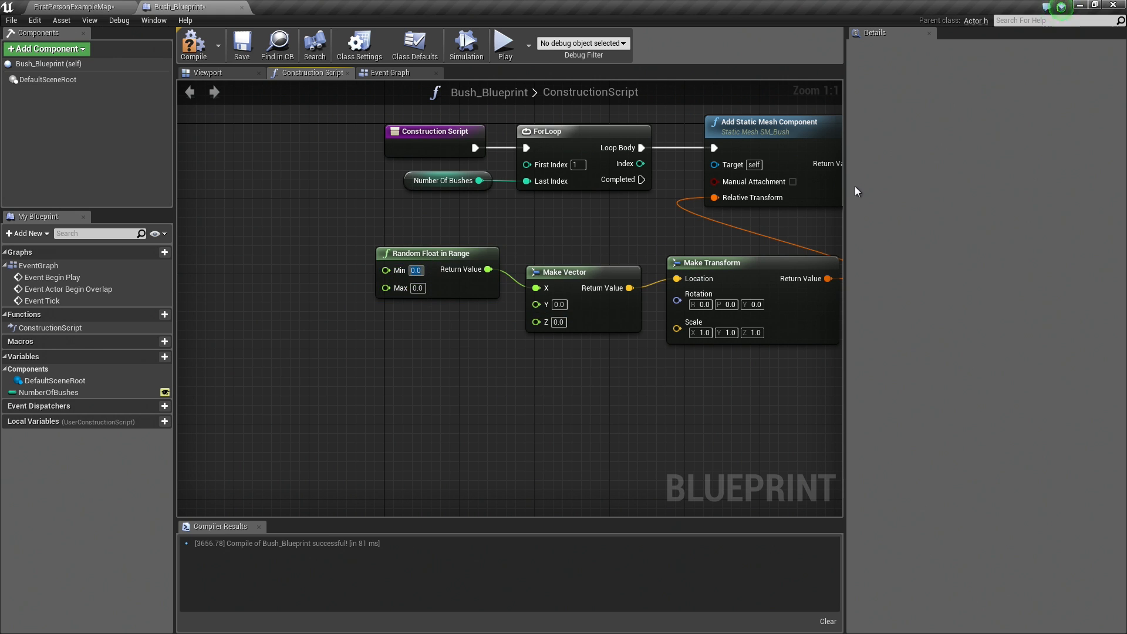
{"action": "type", "text": "-500"}
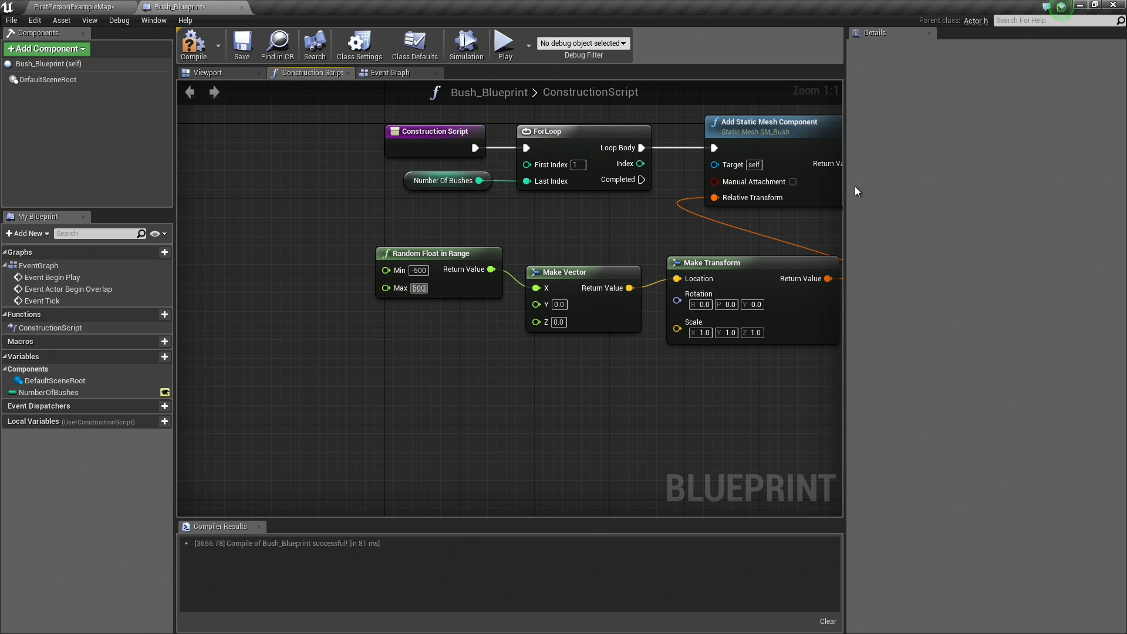
{"action": "left_click", "coordinate": [418, 270]}
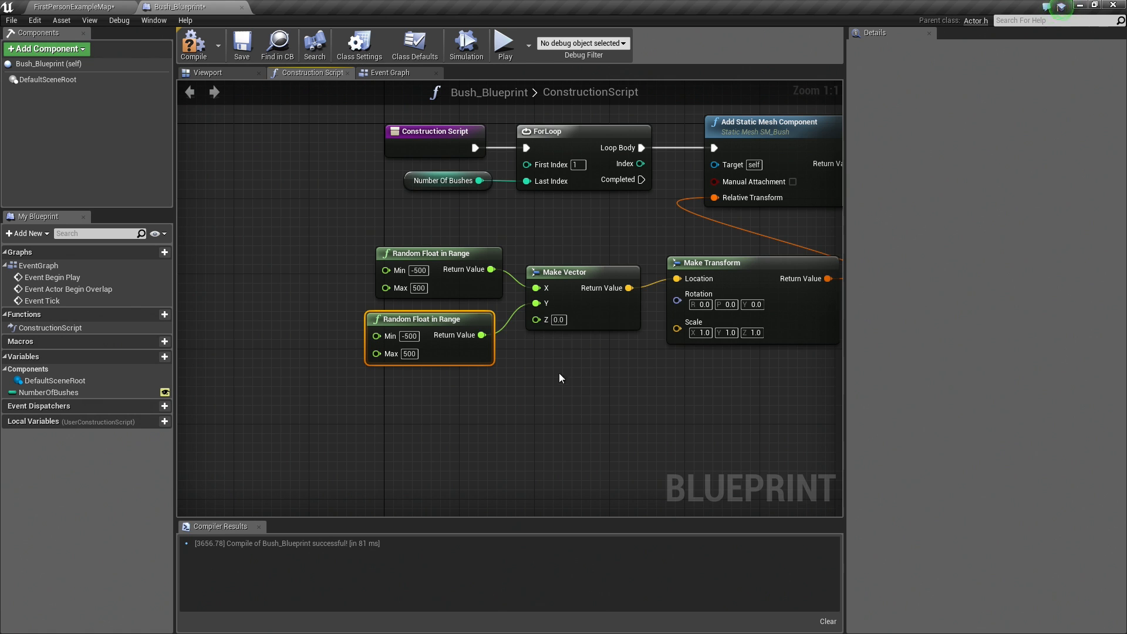
{"action": "mouse_move", "coordinate": [575, 356]}
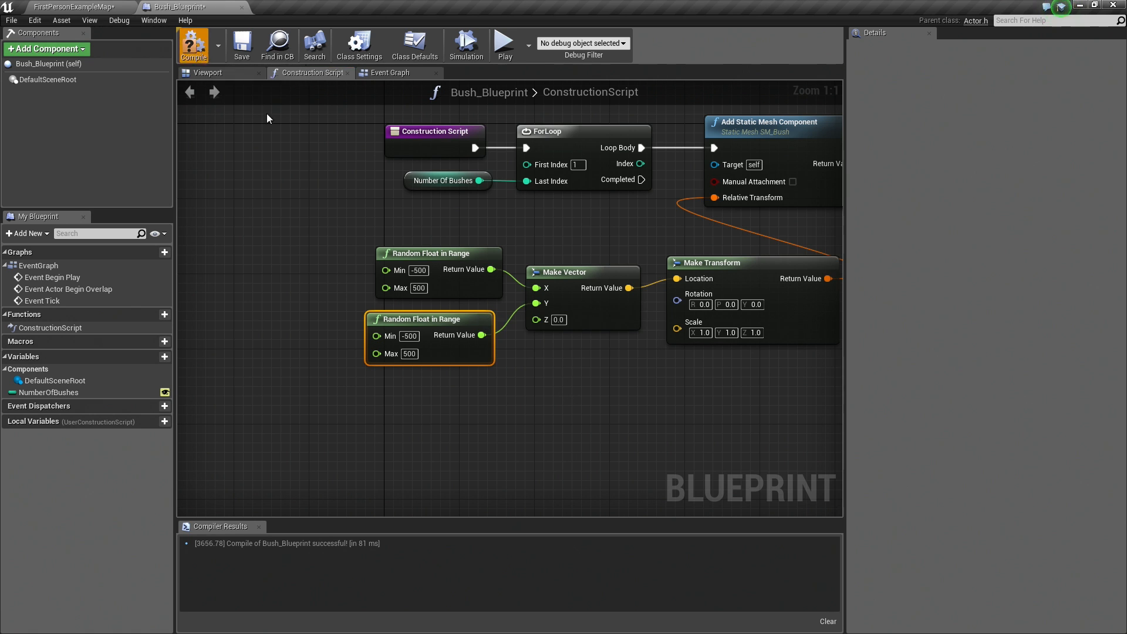
Compile, drop Bush_Blueprint into the level, reposition it and set Number Of Bushes to 60.
{"action": "left_click", "coordinate": [207, 73]}
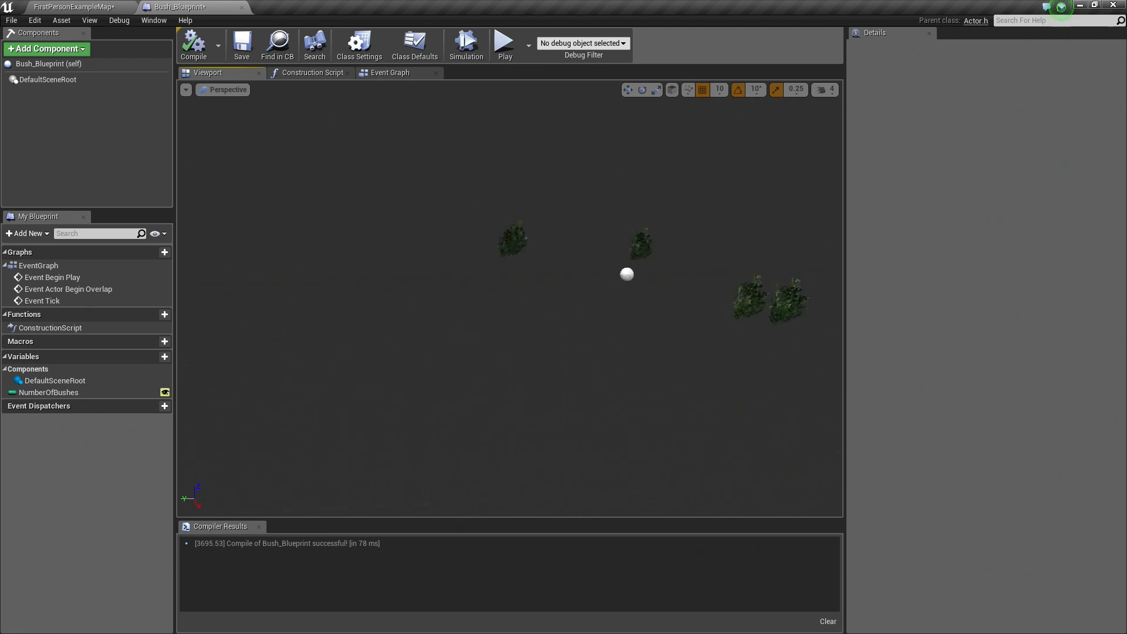
{"action": "left_click", "coordinate": [72, 7]}
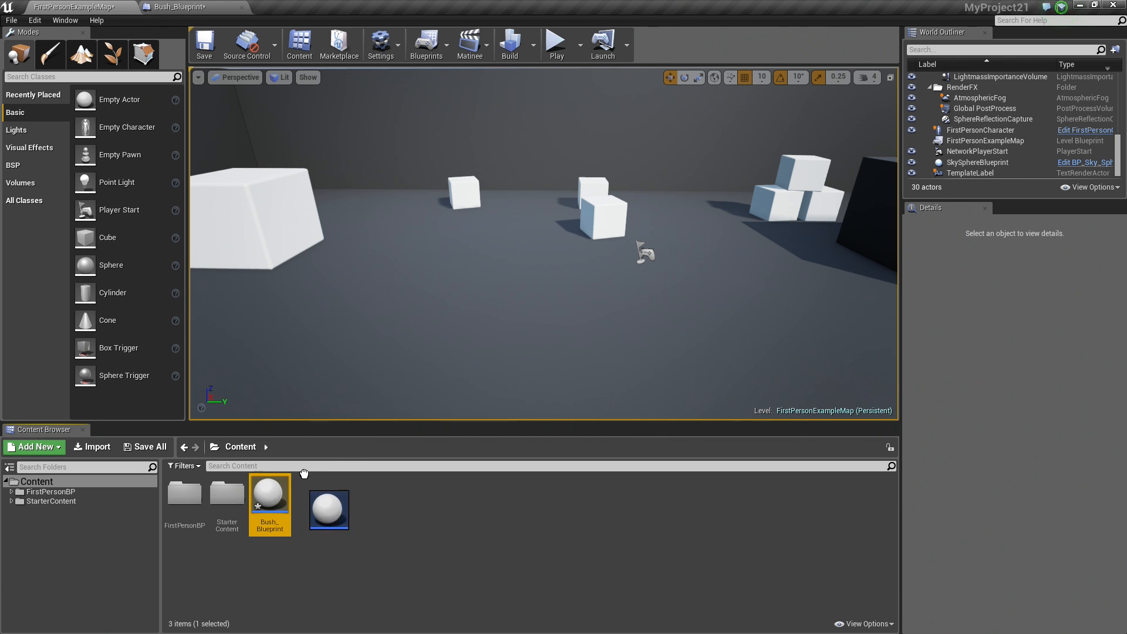
{"action": "left_click_drag", "start_coordinate": [270, 492], "coordinate": [491, 315]}
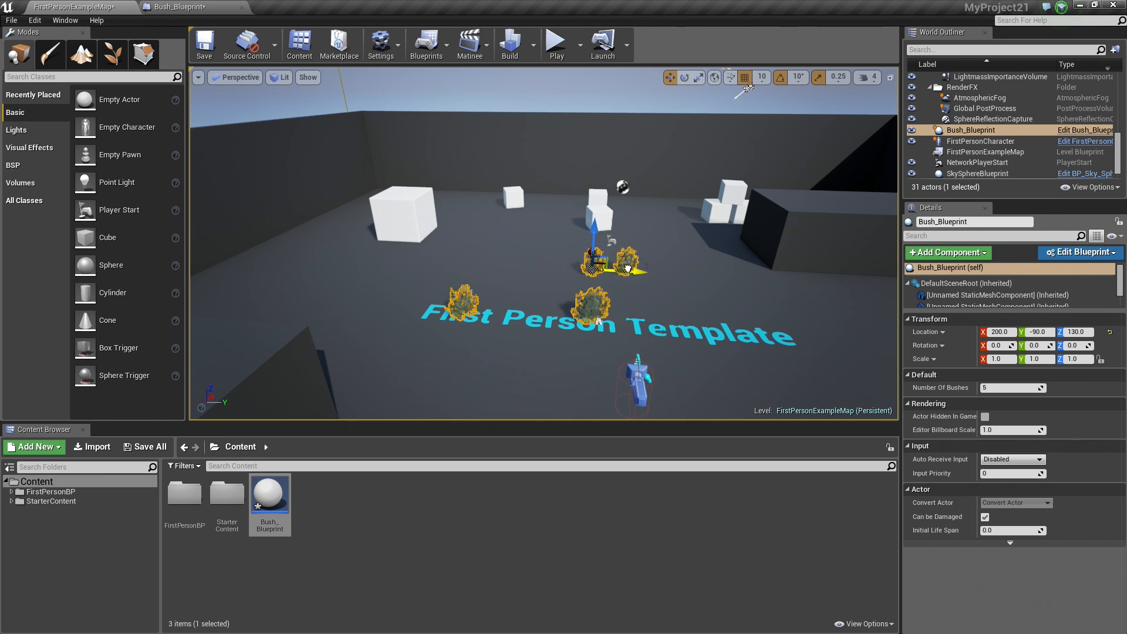
{"action": "left_click_drag", "start_coordinate": [611, 266], "coordinate": [654, 268]}
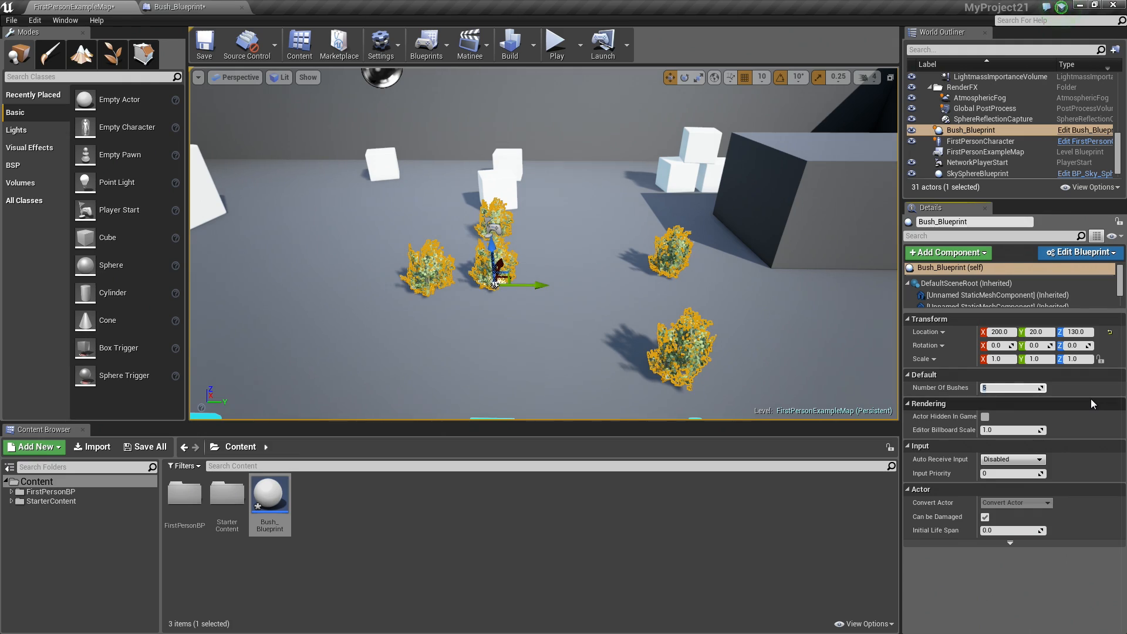
{"action": "type", "text": "60"}
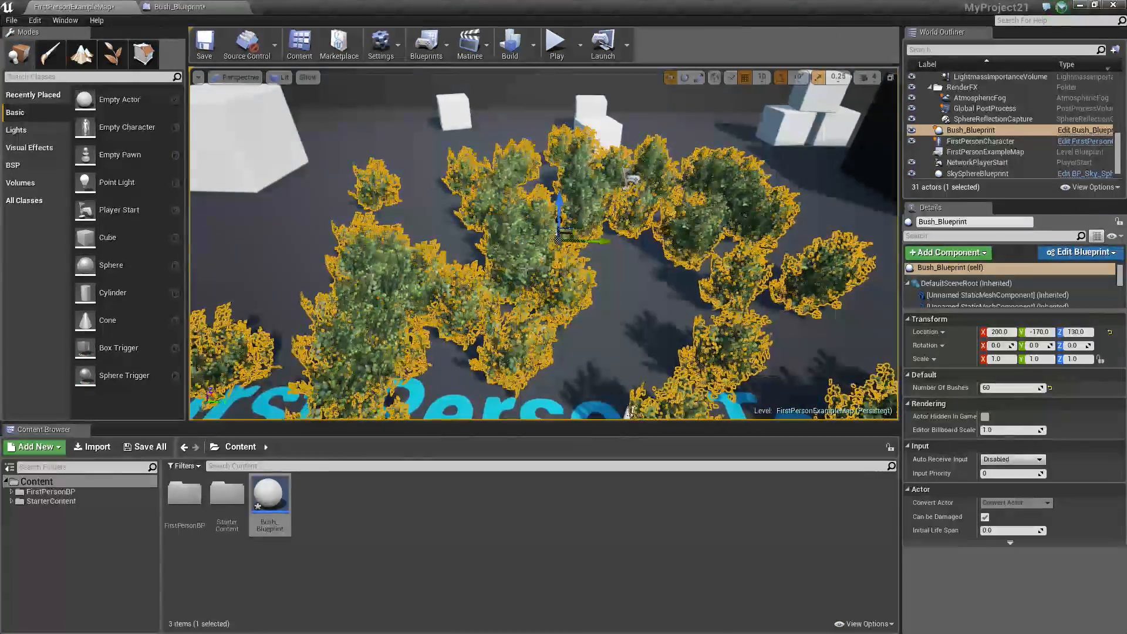
Back in the construction script, select and delete both Random Float in Range nodes.
{"action": "left_click", "coordinate": [194, 7]}
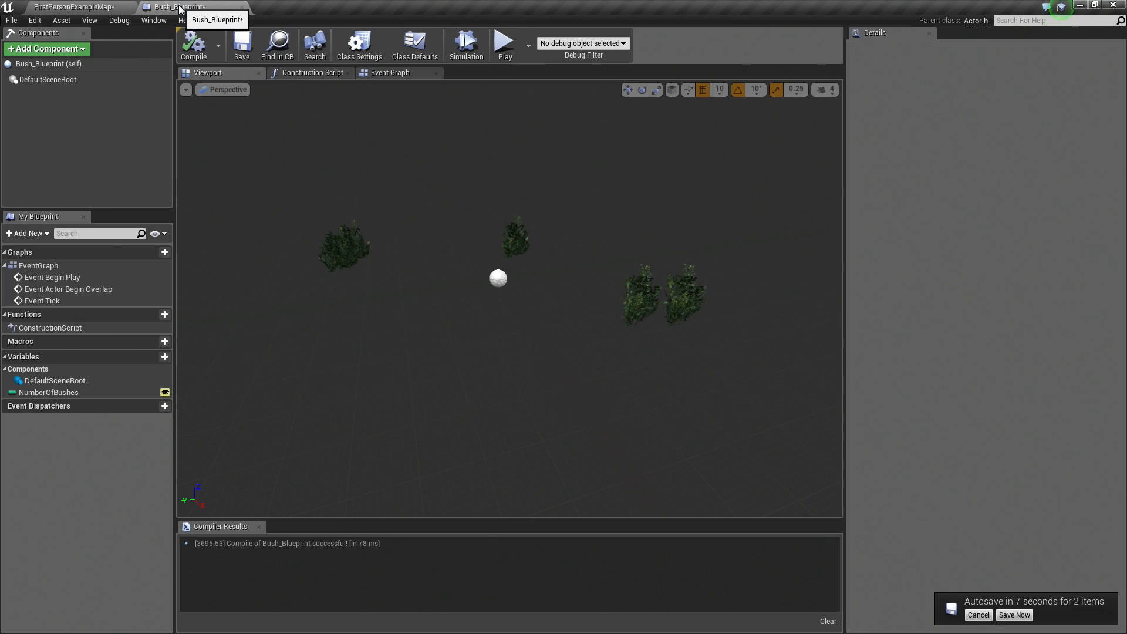
{"action": "left_click", "coordinate": [313, 72]}
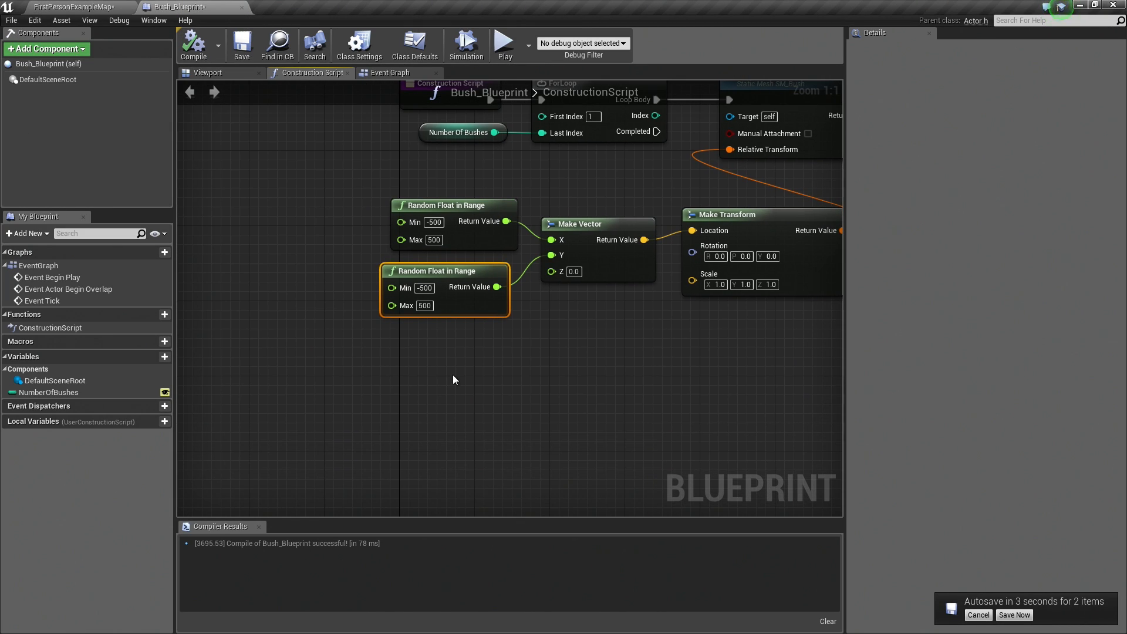
{"action": "left_click", "coordinate": [453, 205]}
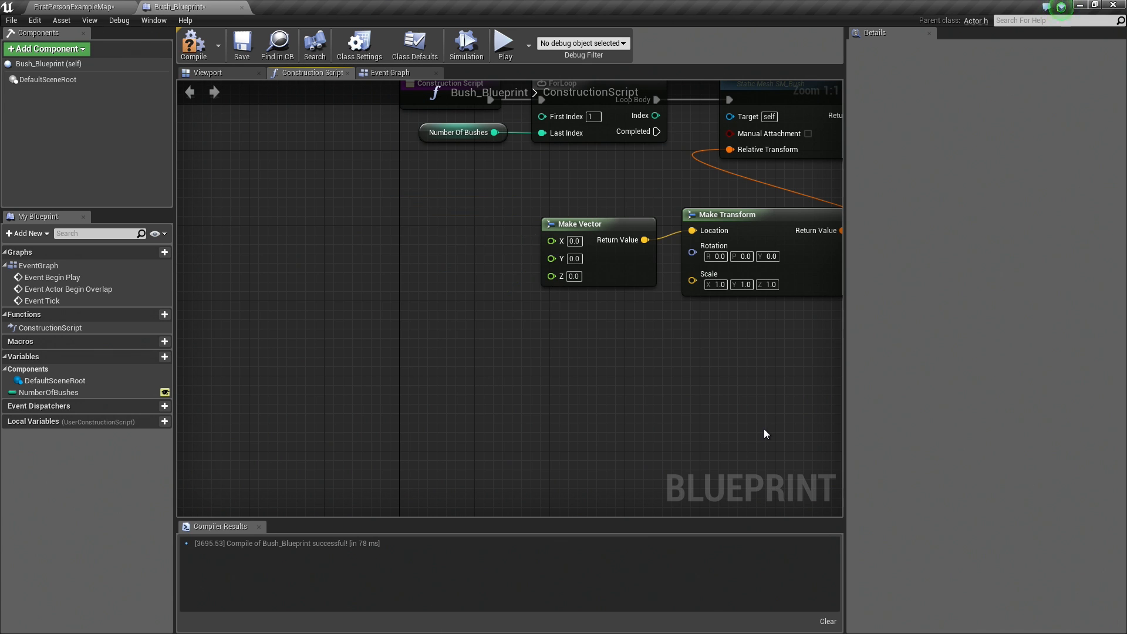
{"action": "mouse_move", "coordinate": [327, 420]}
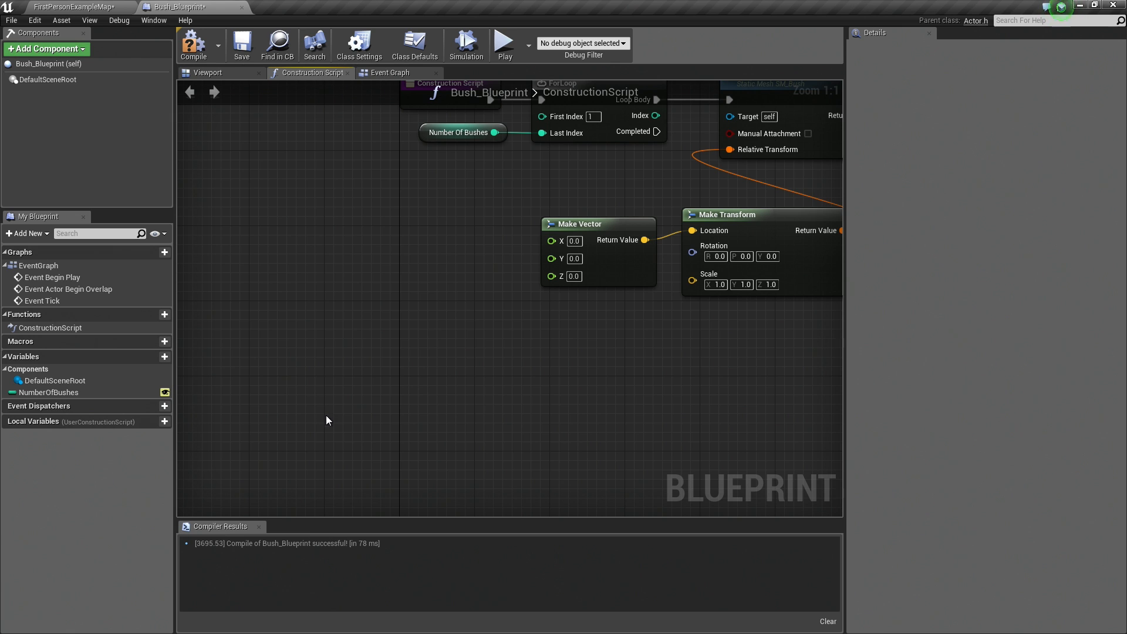
Add a variable named Stream of type Random Stream.
{"action": "left_click", "coordinate": [153, 357]}
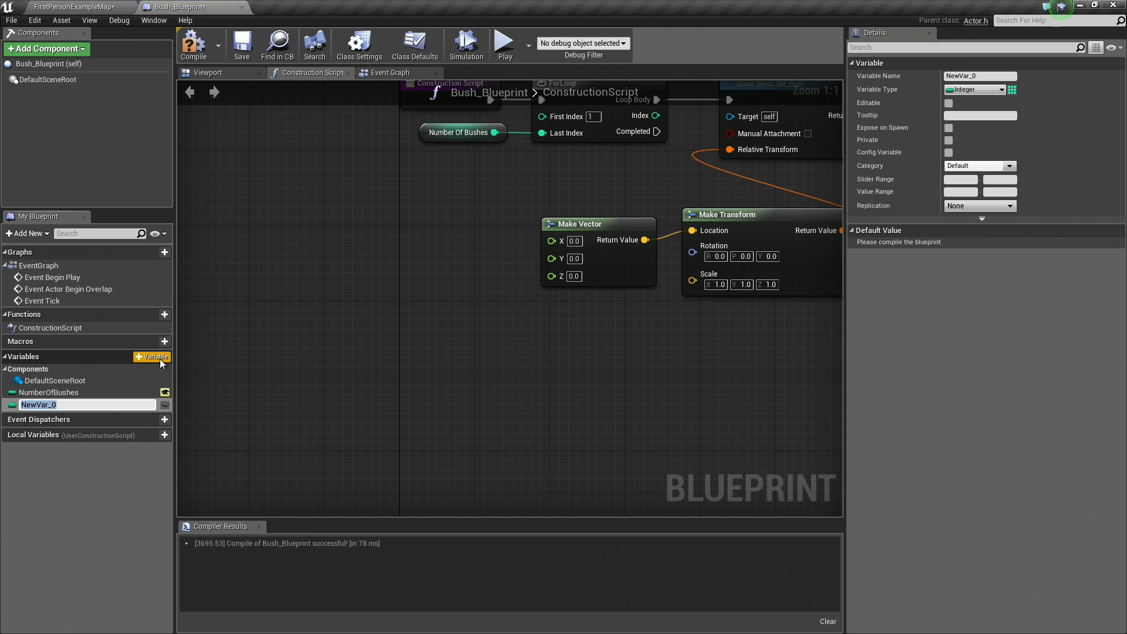
{"action": "type", "text": "Stream"}
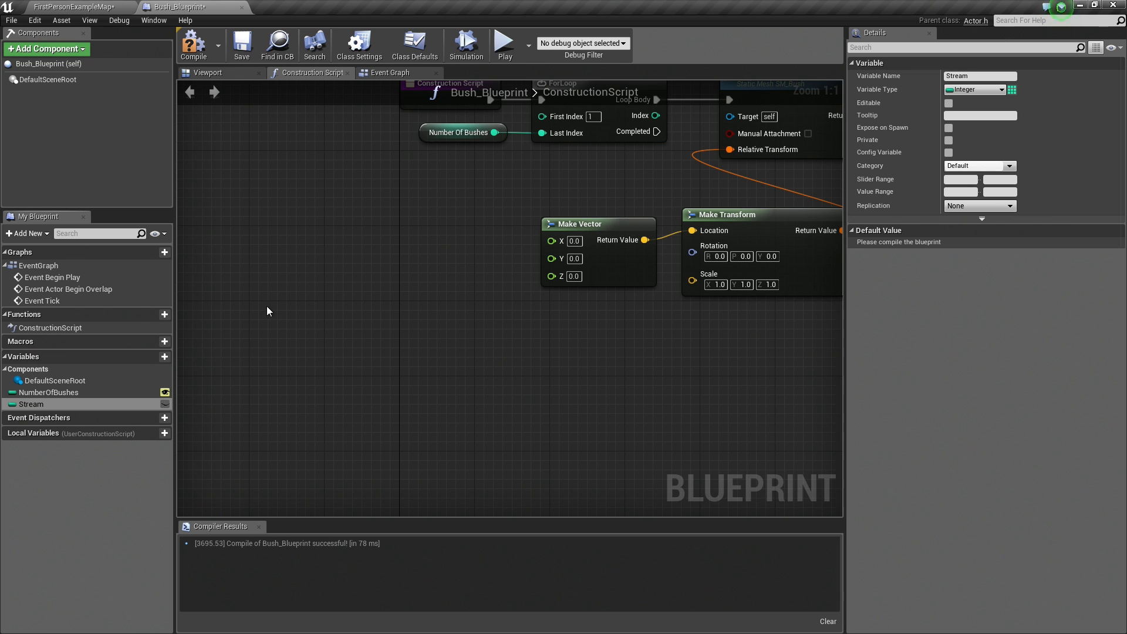
{"action": "left_click", "coordinate": [976, 89]}
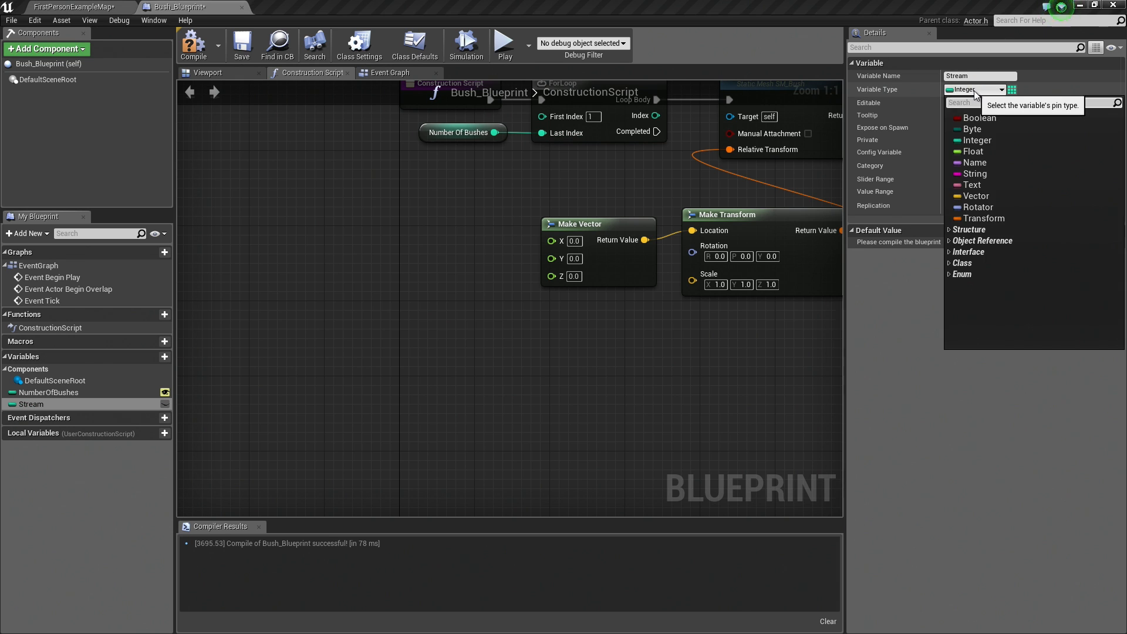
{"action": "type", "text": "random"}
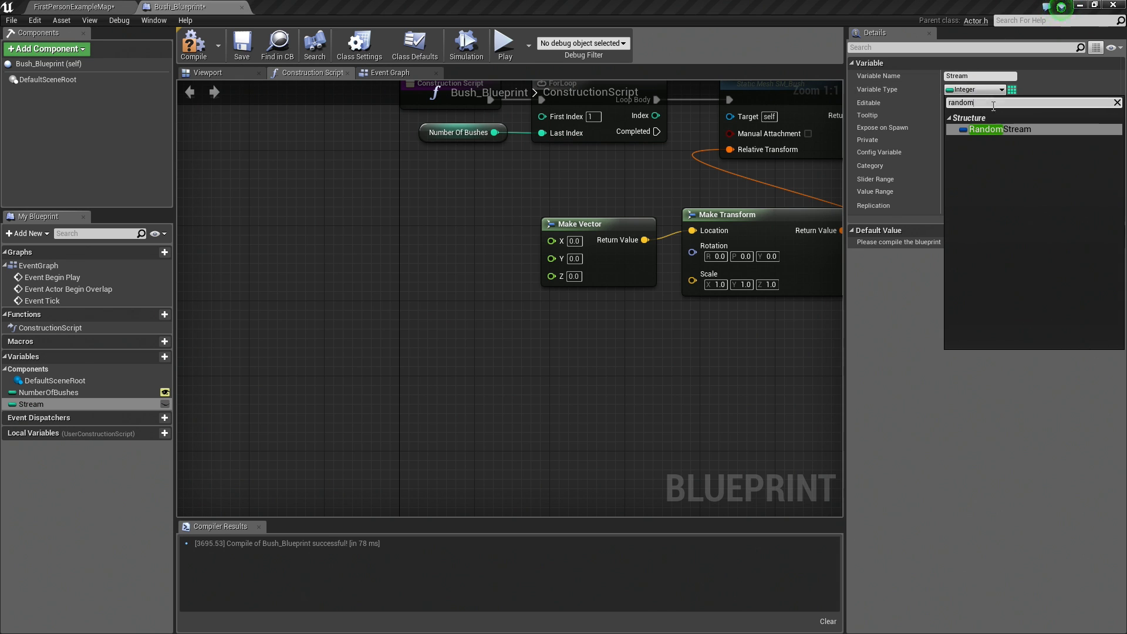
{"action": "left_click", "coordinate": [997, 129]}
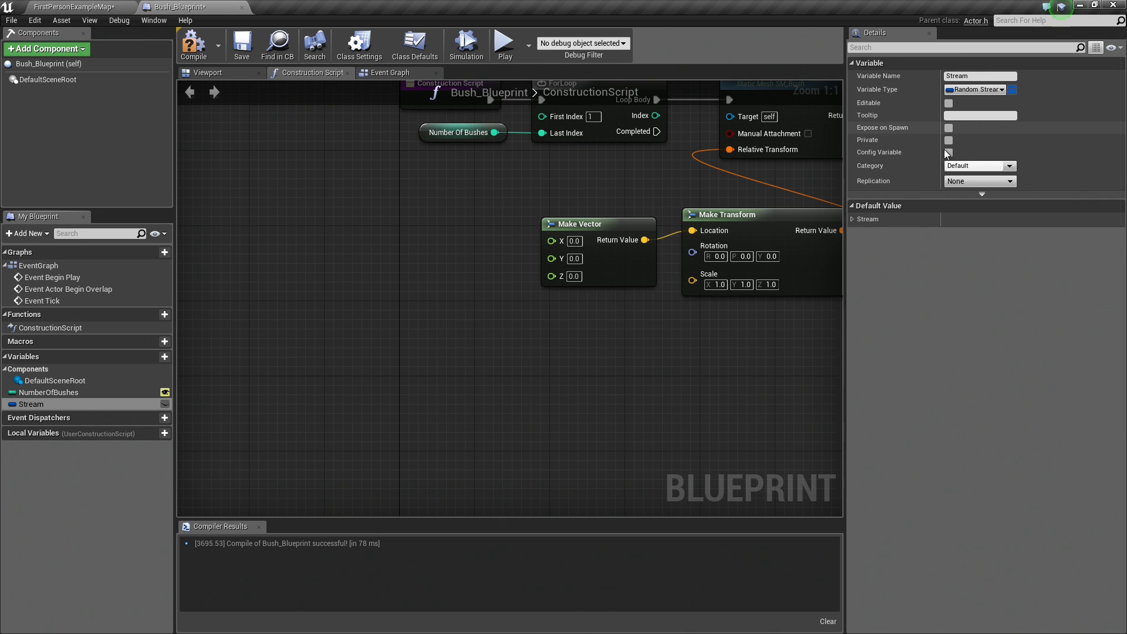
{"action": "mouse_move", "coordinate": [681, 283]}
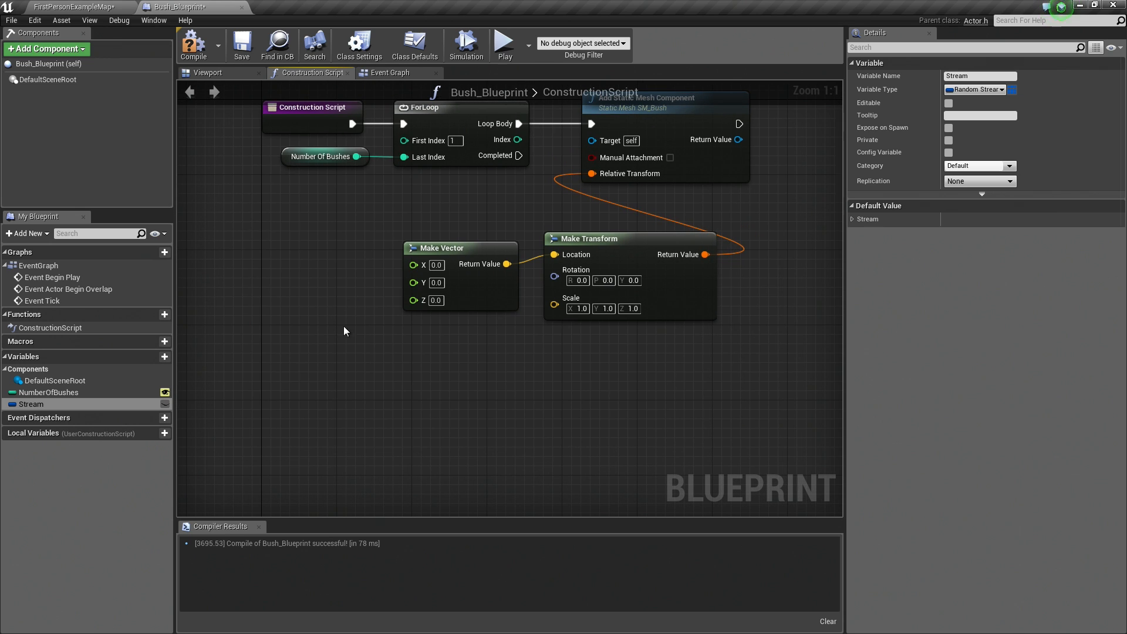
{"action": "mouse_move", "coordinate": [338, 385]}
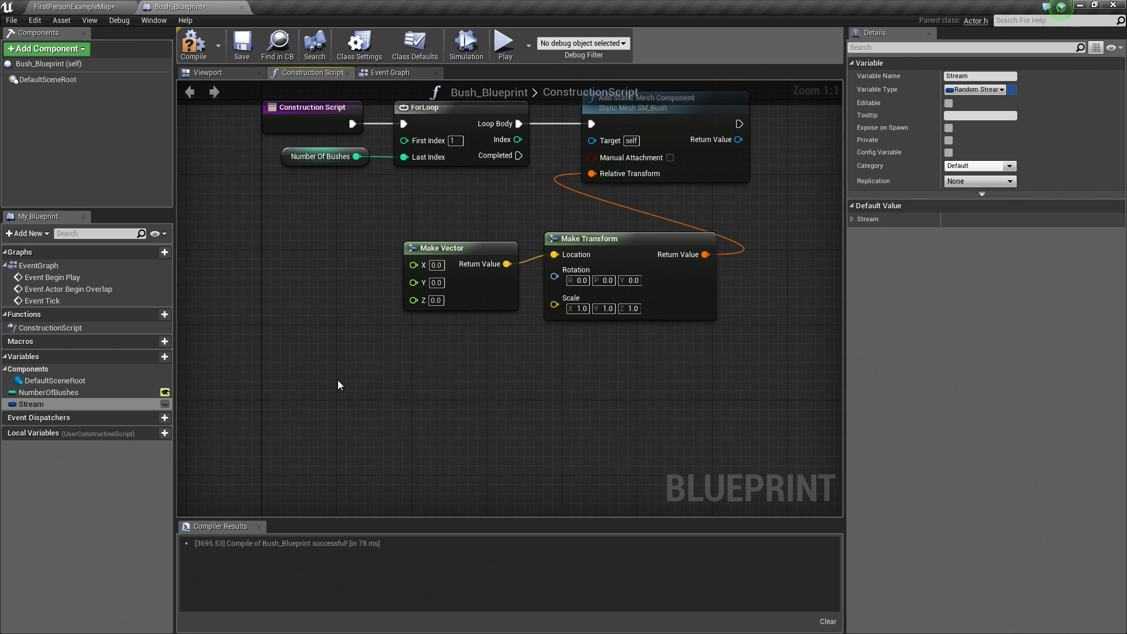
{"action": "mouse_move", "coordinate": [949, 103]}
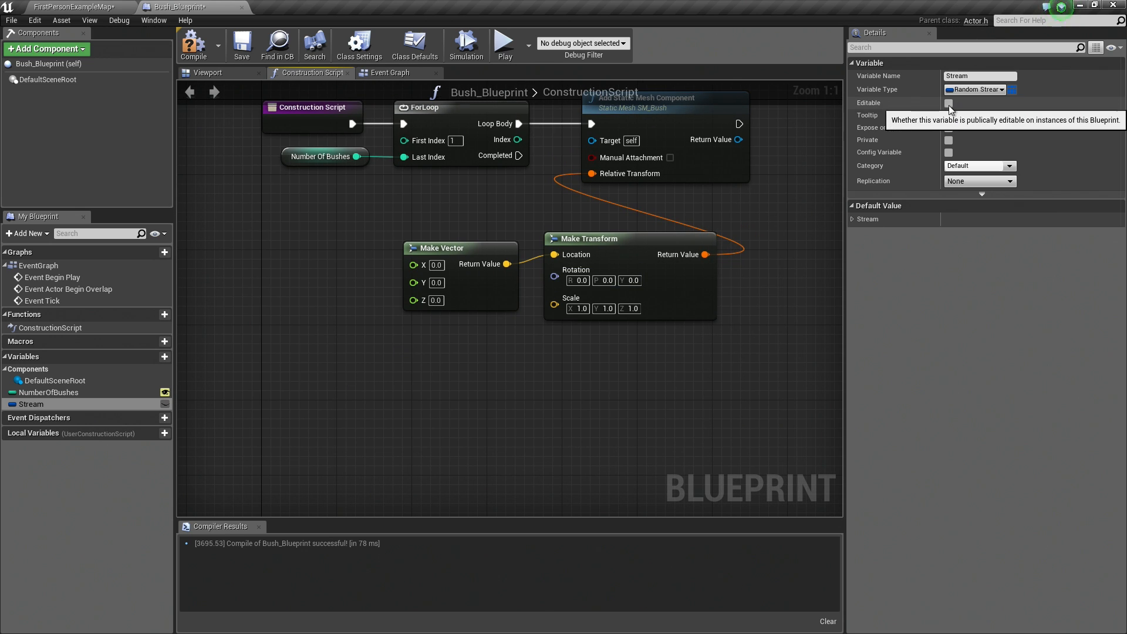
Make Stream editable and pull a float source off the vector's X input.
{"action": "left_click", "coordinate": [949, 104]}
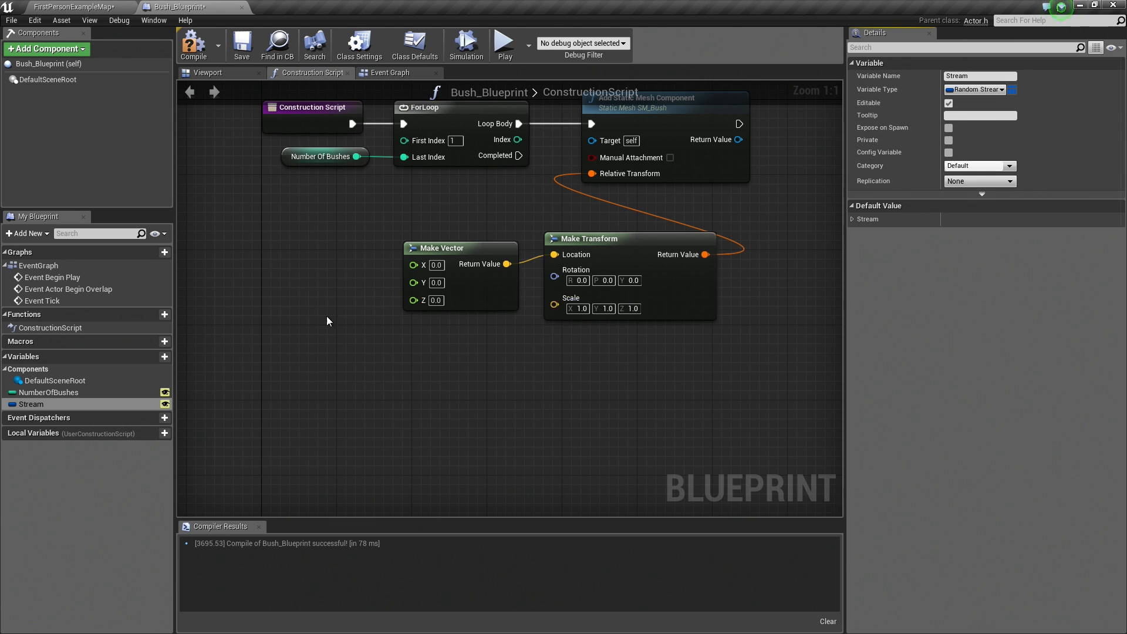
{"action": "left_click_drag", "start_coordinate": [328, 322], "coordinate": [492, 299]}
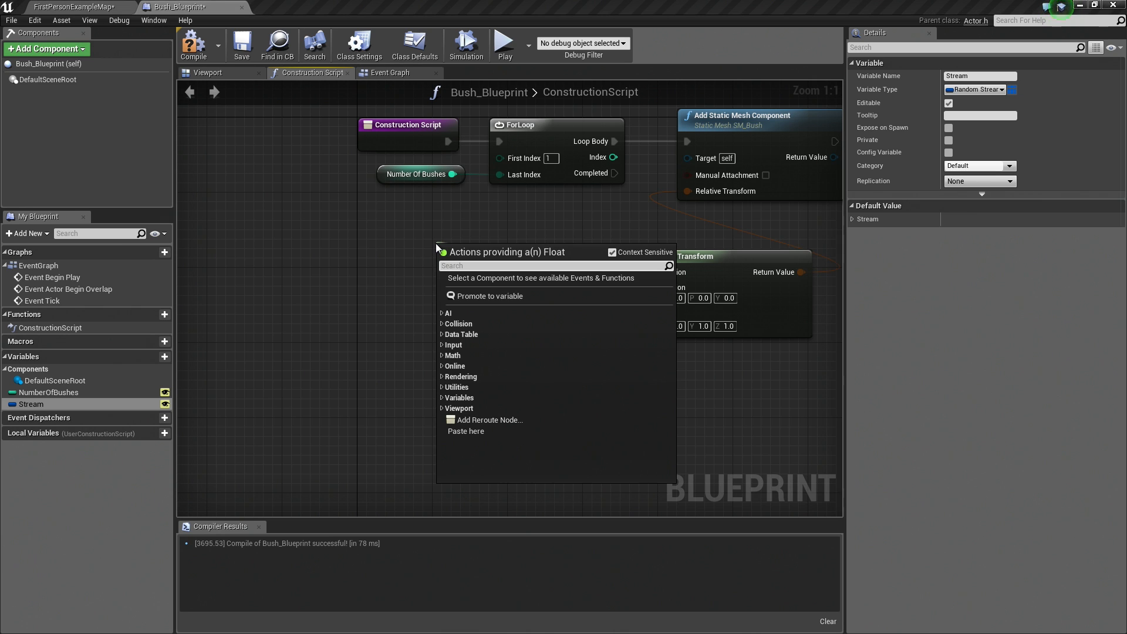
Add a Random Float in Range from Stream node off Make Vector's X pin.
{"action": "type", "text": "rando"}
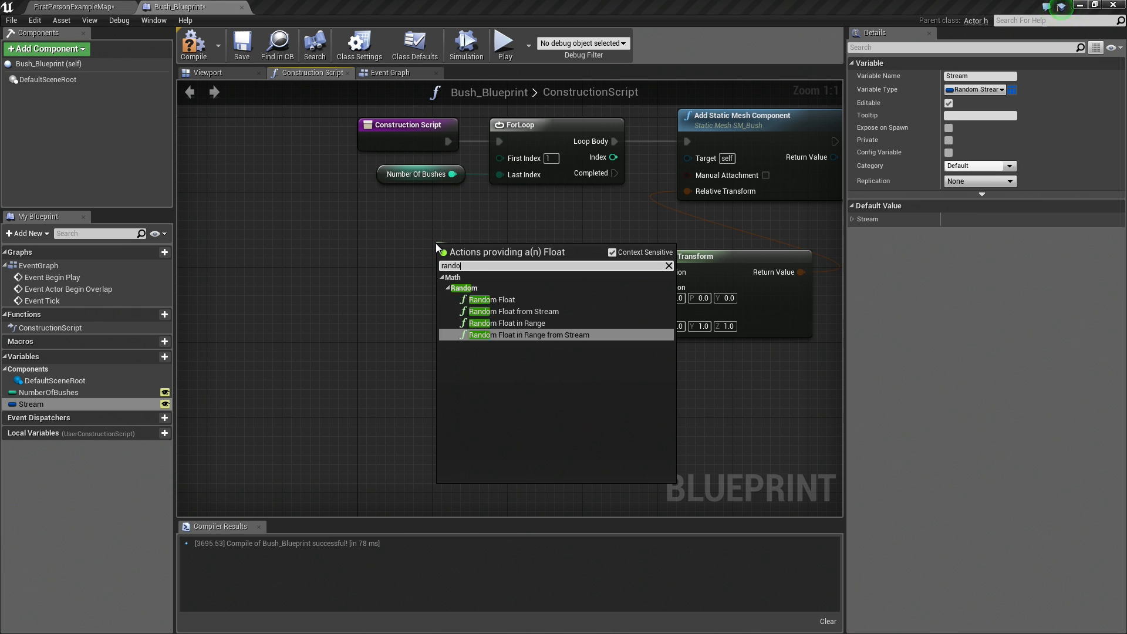
{"action": "type", "text": "random float in range"}
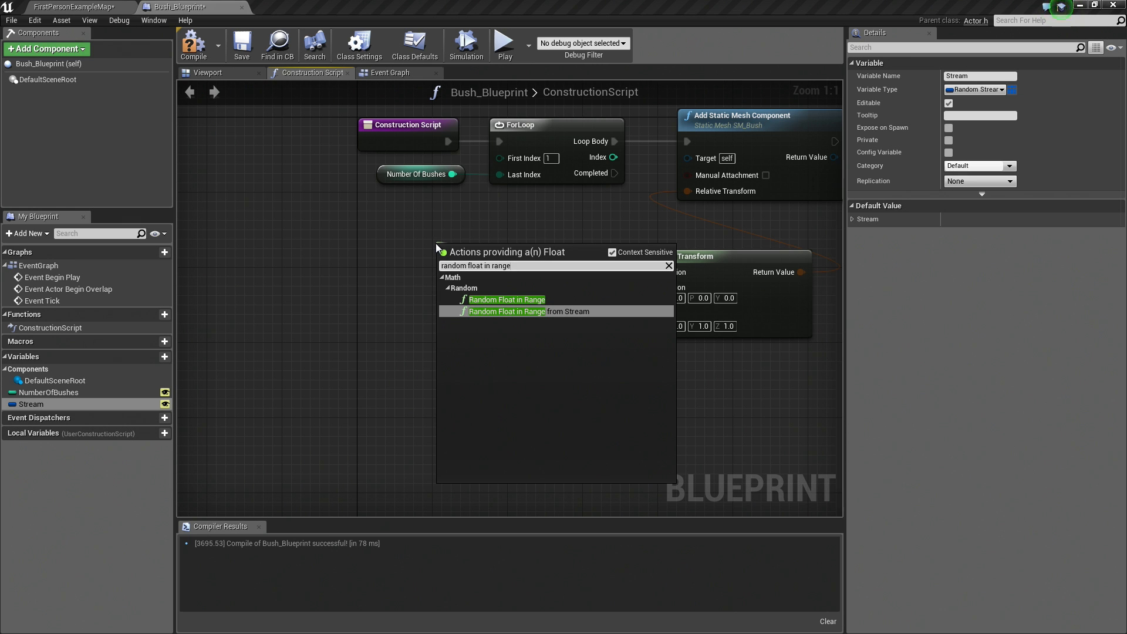
{"action": "left_click", "coordinate": [508, 311]}
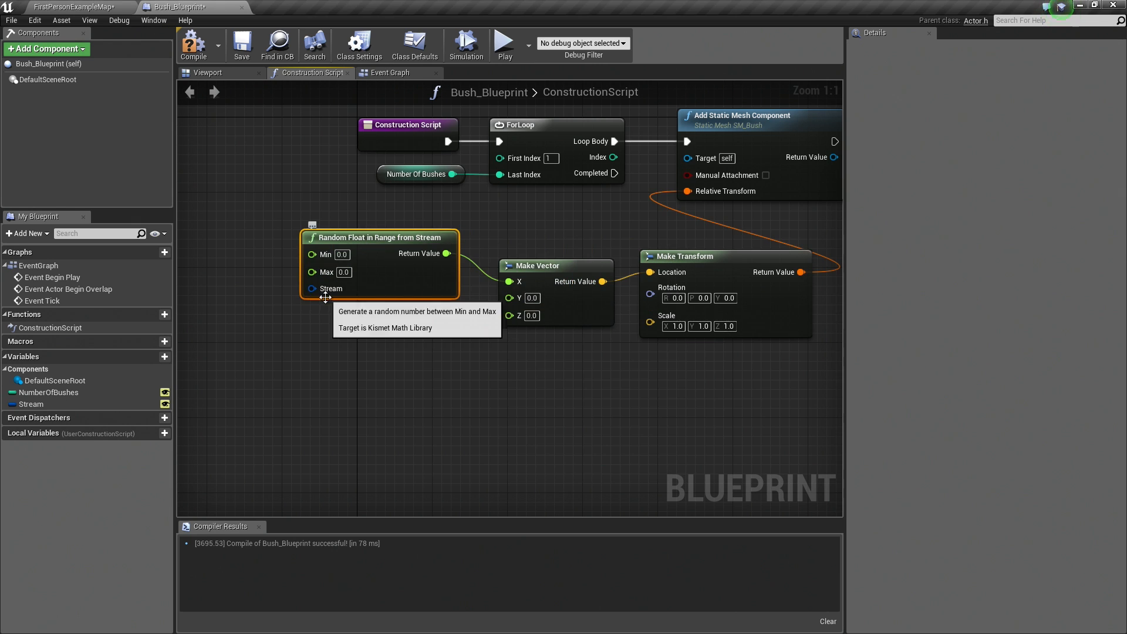
{"action": "mouse_move", "coordinate": [380, 352]}
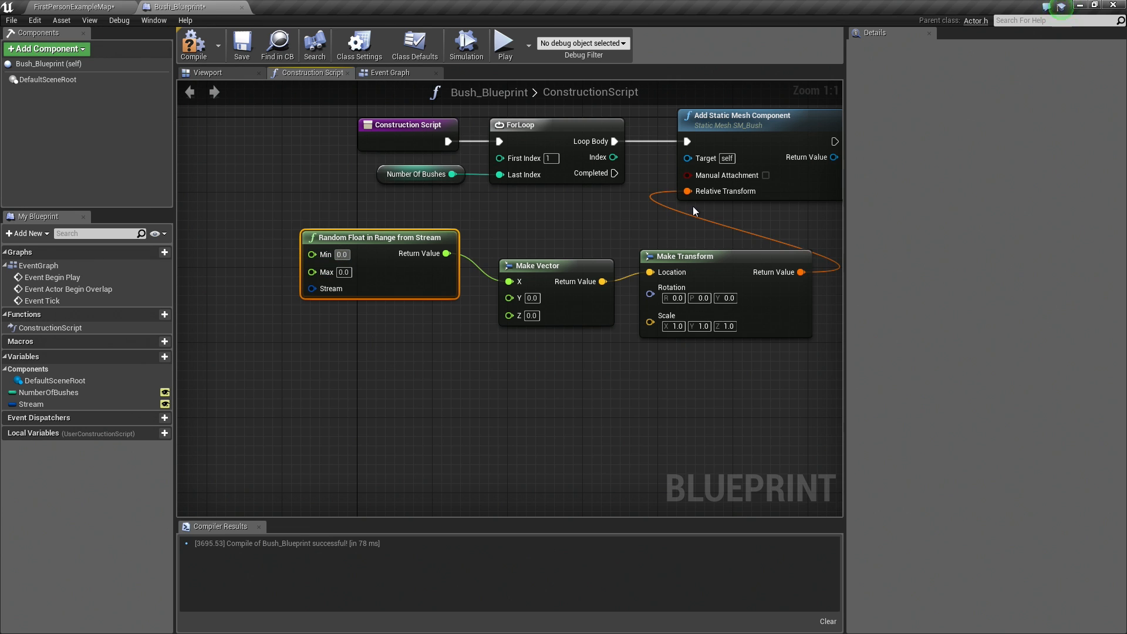
Set its range to -500 to 500 and wire a duplicate into Make Vector's Y.
{"action": "left_click", "coordinate": [343, 254]}
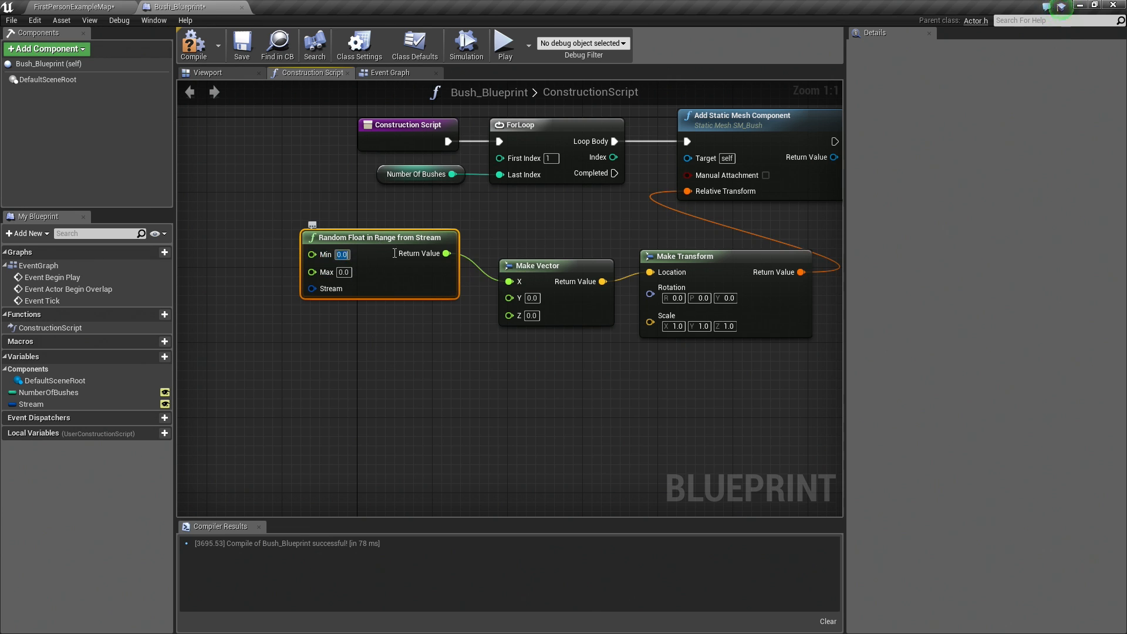
{"action": "type", "text": "-500"}
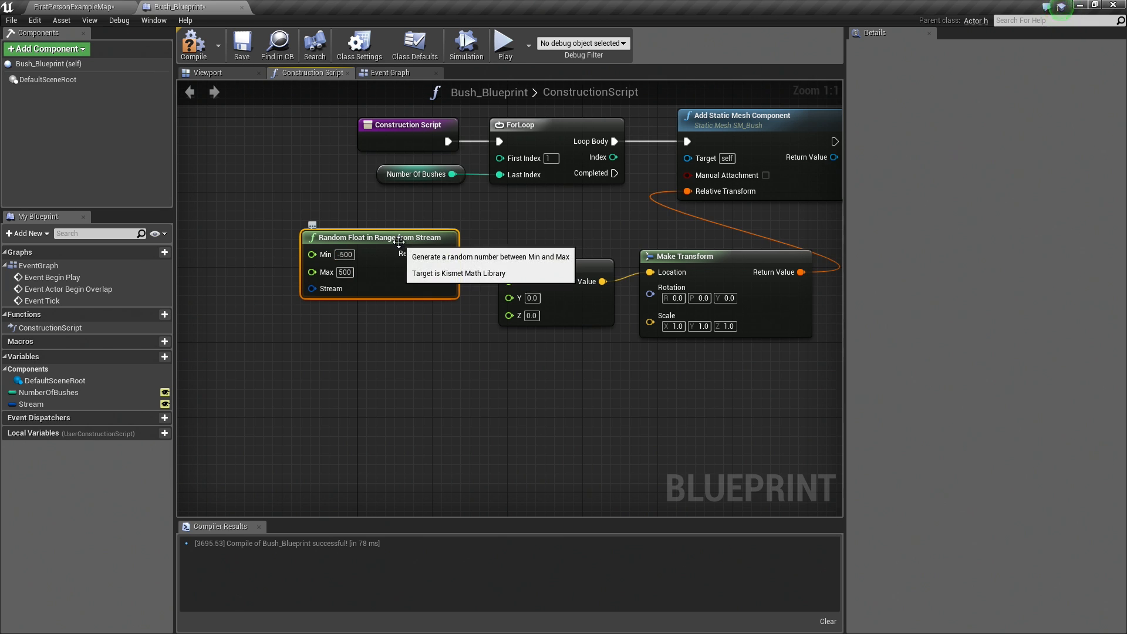
{"action": "left_click_drag", "start_coordinate": [379, 262], "coordinate": [370, 349]}
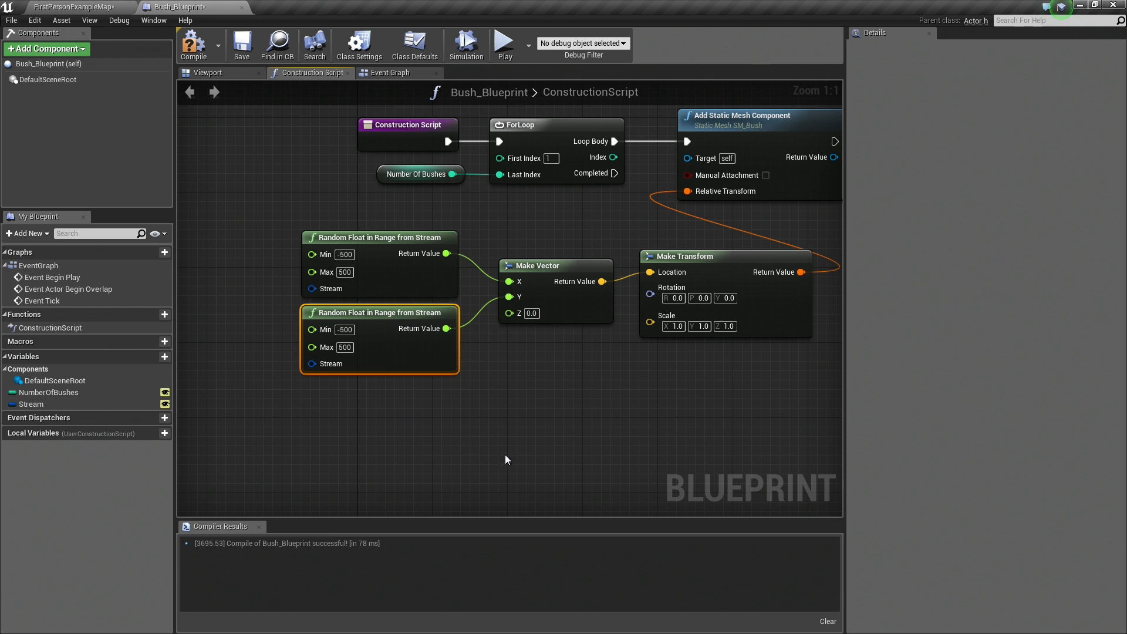
Get the Stream variable and wire it into both random nodes' Stream inputs.
{"action": "left_click", "coordinate": [32, 403]}
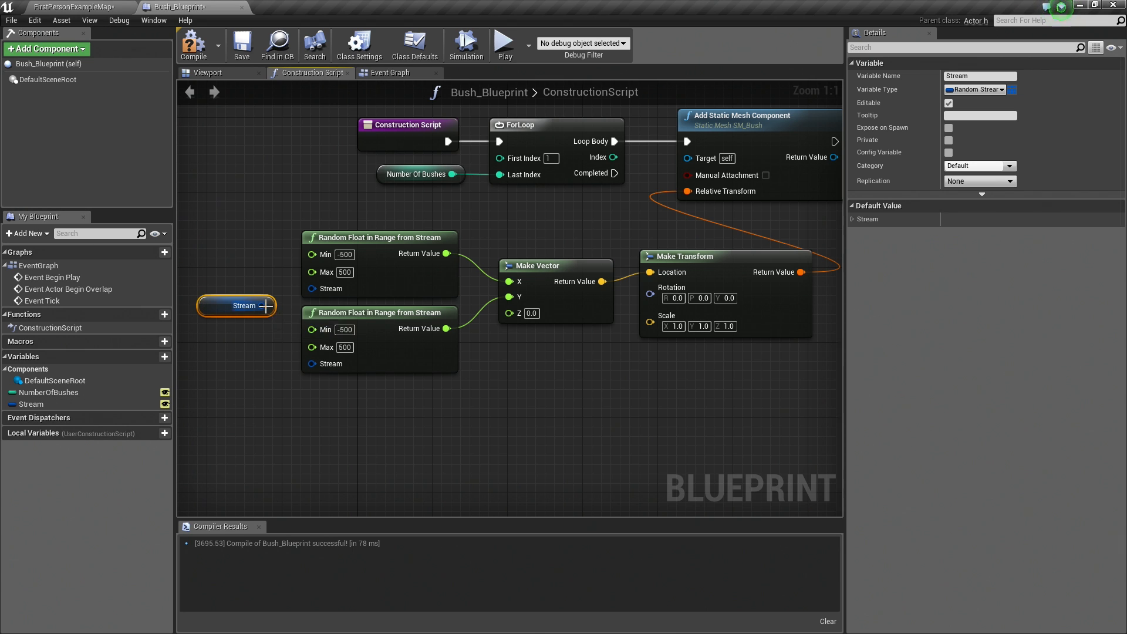
{"action": "left_click_drag", "start_coordinate": [274, 306], "coordinate": [310, 364]}
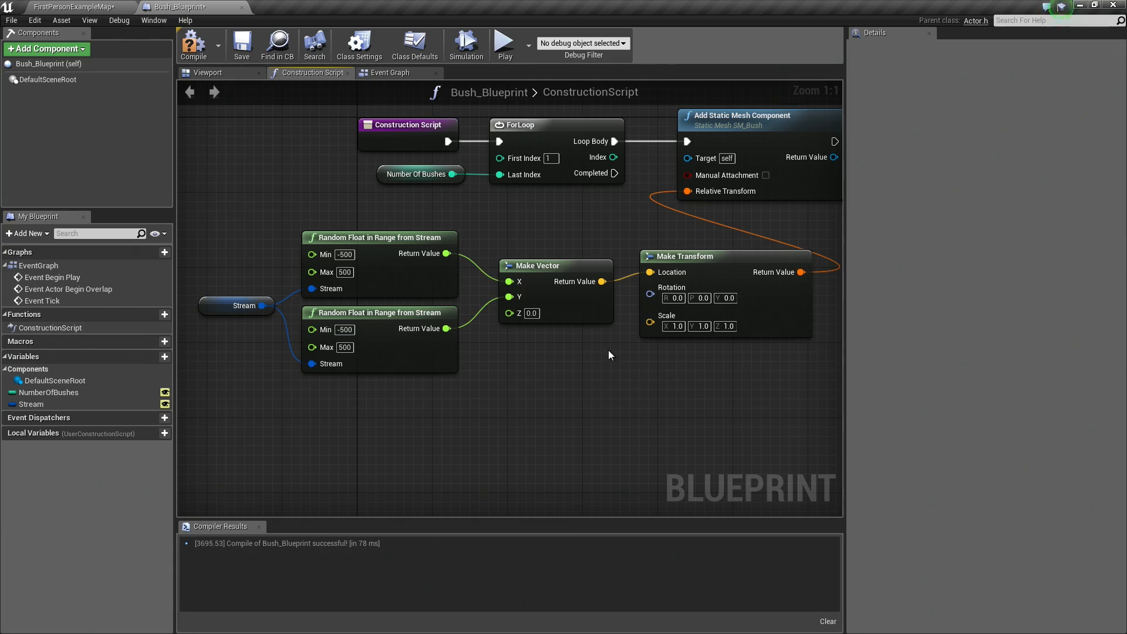
{"action": "left_click", "coordinate": [242, 45]}
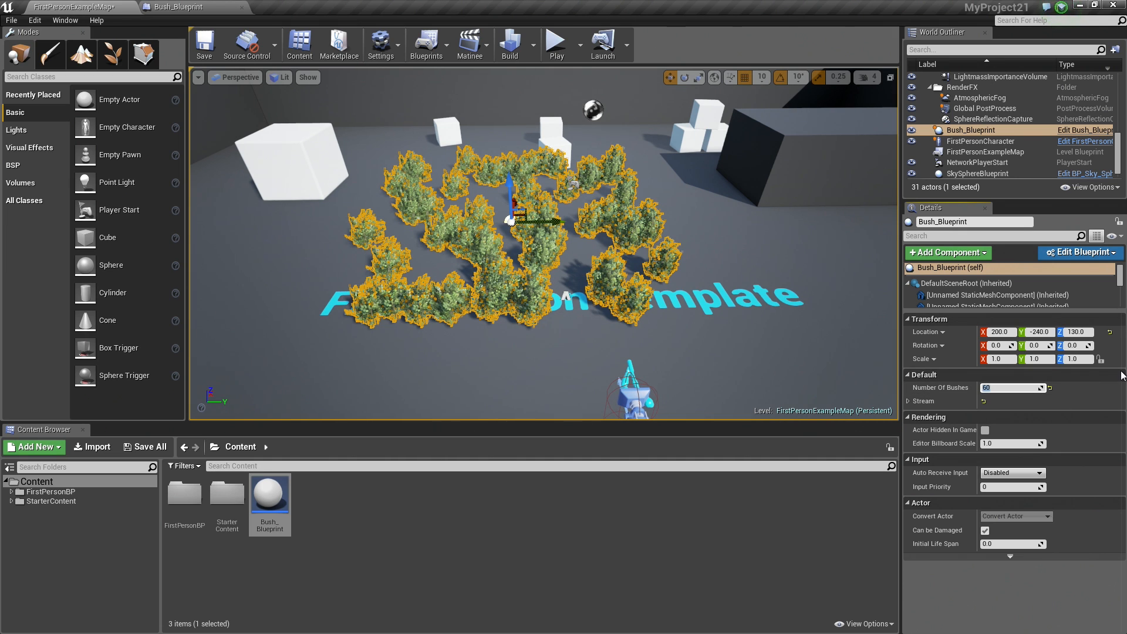
Set Number Of Bushes to 75 on the placed Bush_Blueprint actor.
{"action": "type", "text": "75"}
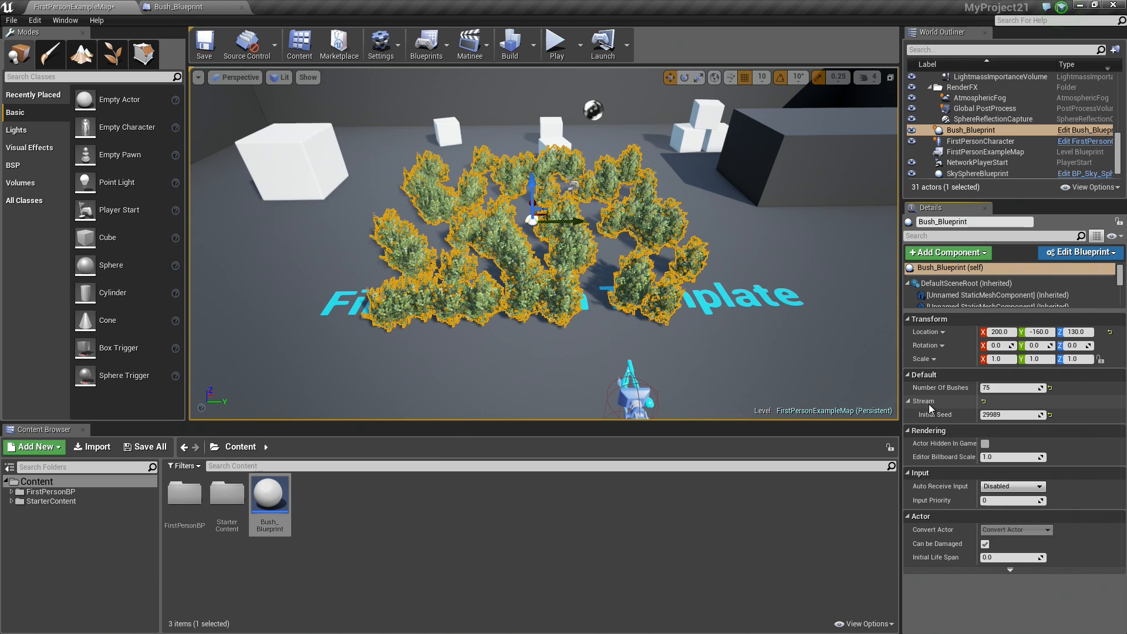
{"action": "mouse_move", "coordinate": [1012, 414]}
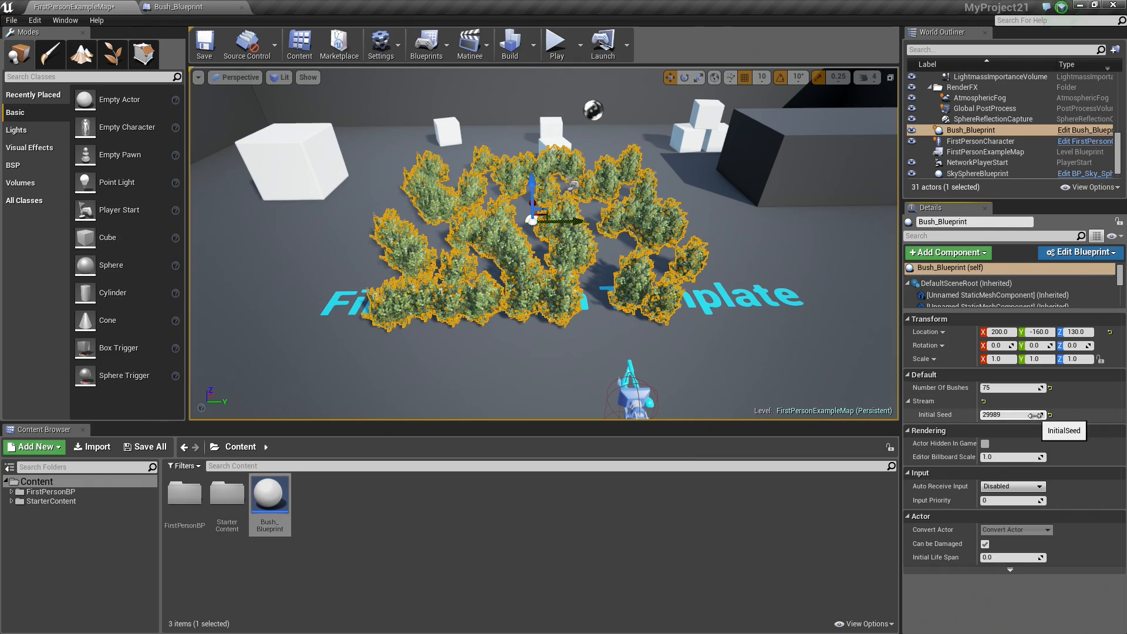
Change the Stream's Initial Seed to 12529 and Number Of Bushes to 30.
{"action": "left_click", "coordinate": [1045, 414]}
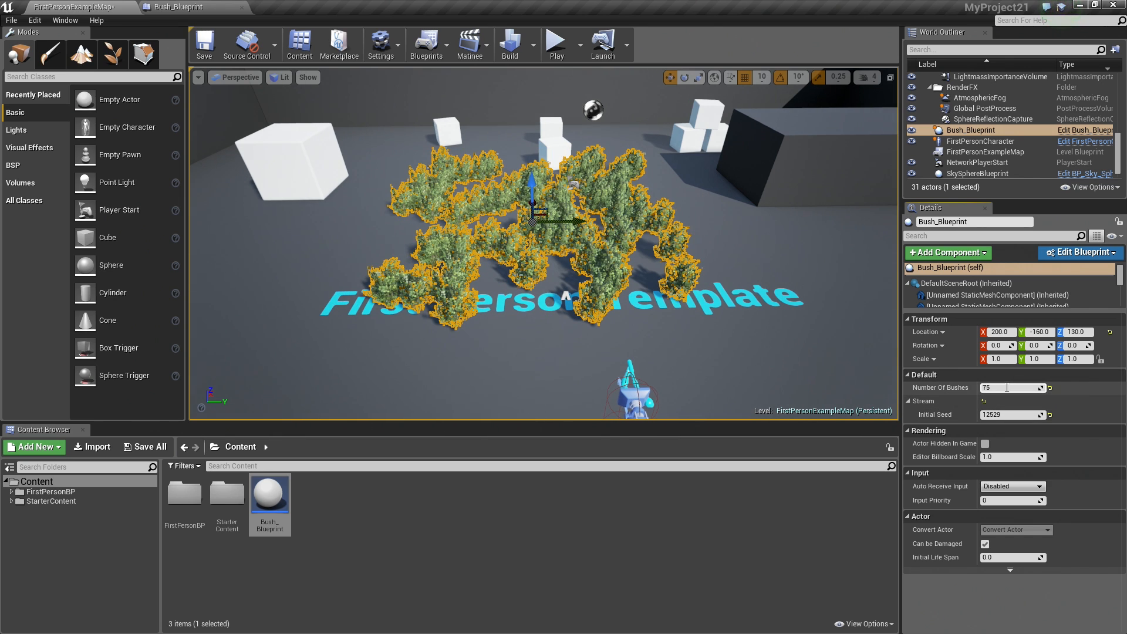
{"action": "type", "text": "30"}
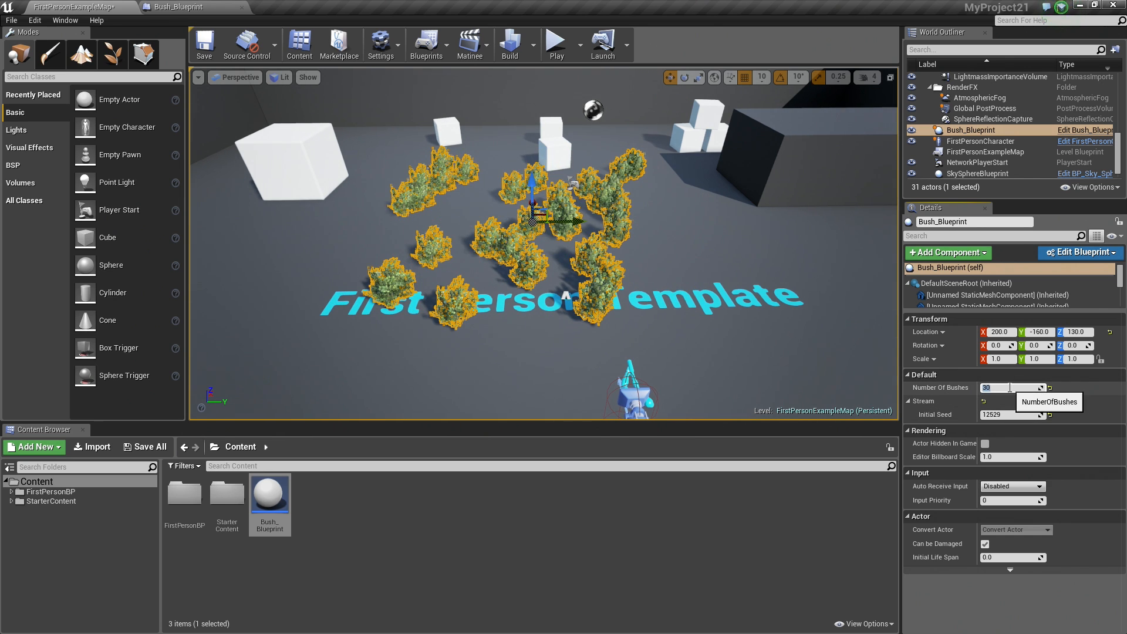